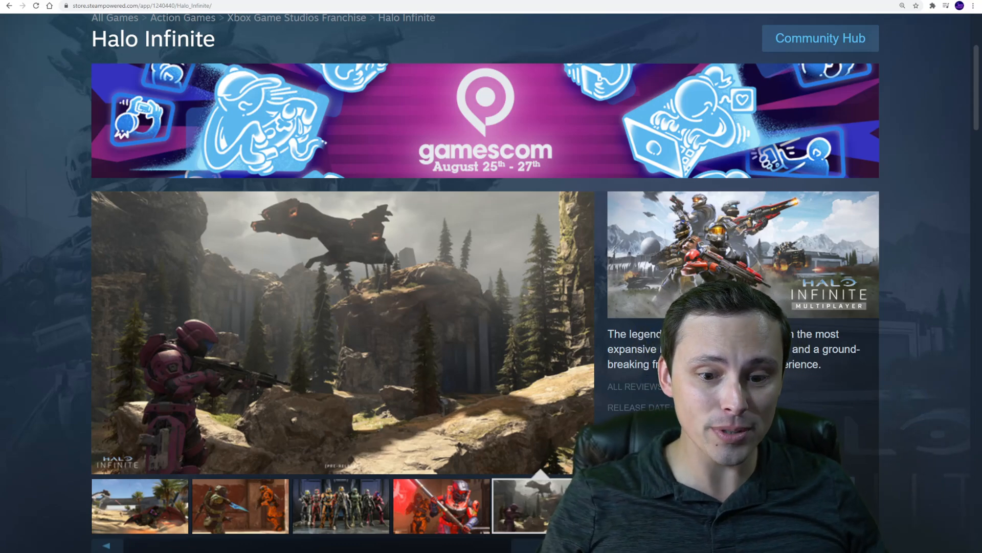
Scroll the Halo Infinite store page down to the System Requirements section
{"action": "scroll", "scroll_direction": "down", "scroll_amount": 3}
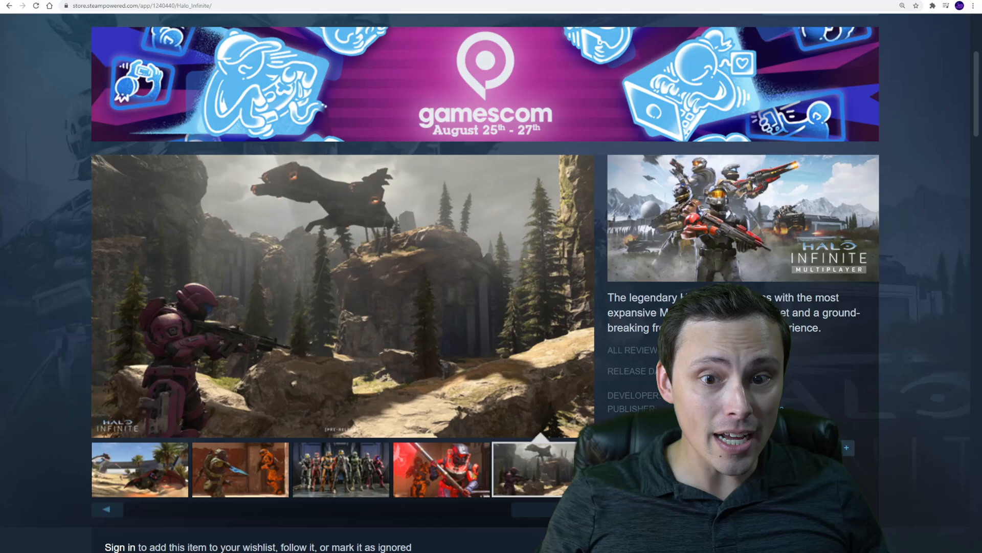
{"action": "scroll", "scroll_direction": "down", "scroll_amount": 3}
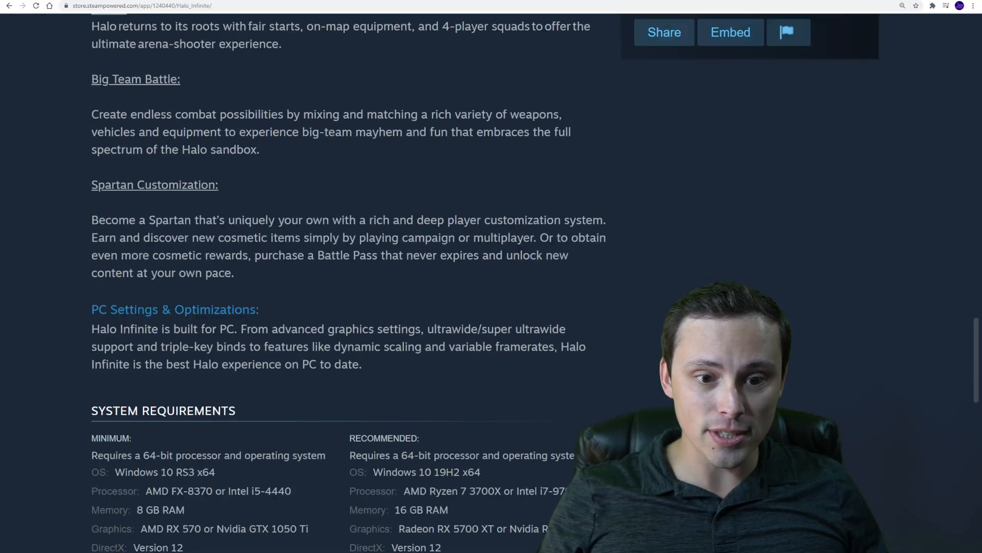
{"action": "scroll", "scroll_direction": "down", "scroll_amount": 3}
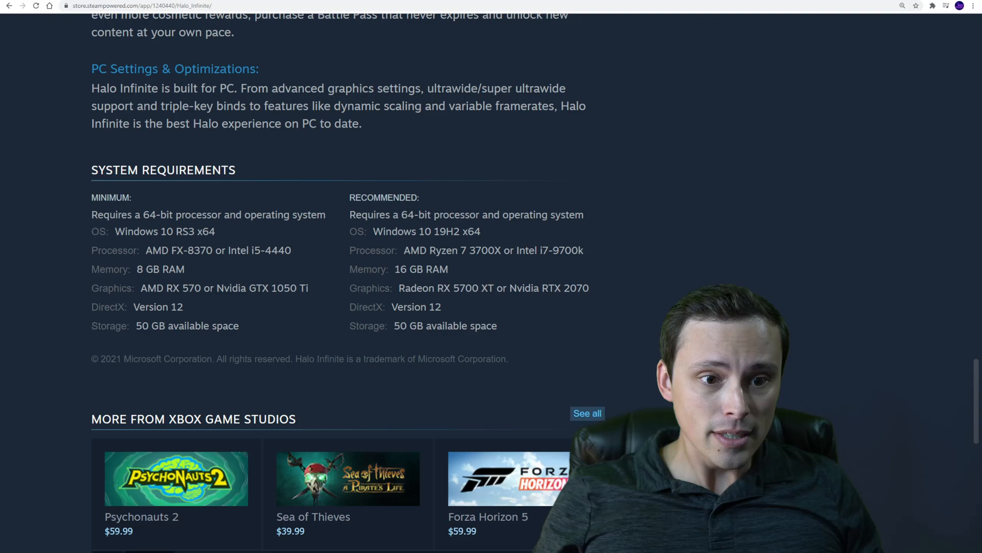
Highlight the minimum Windows 10, 8 GB RAM, recommended memory and FX-8370 processor entries
{"action": "double_click", "coordinate": [143, 232]}
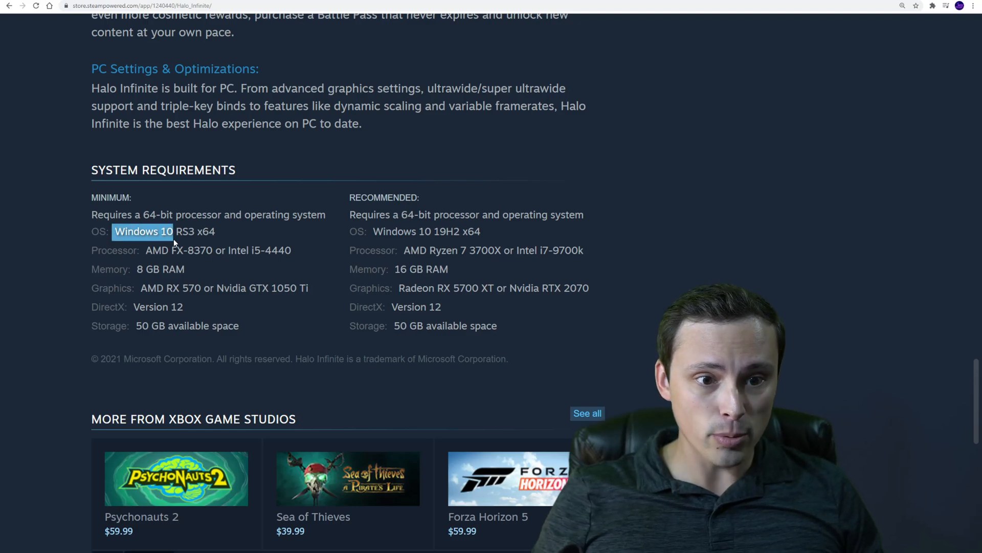
{"action": "mouse_move", "coordinate": [295, 235]}
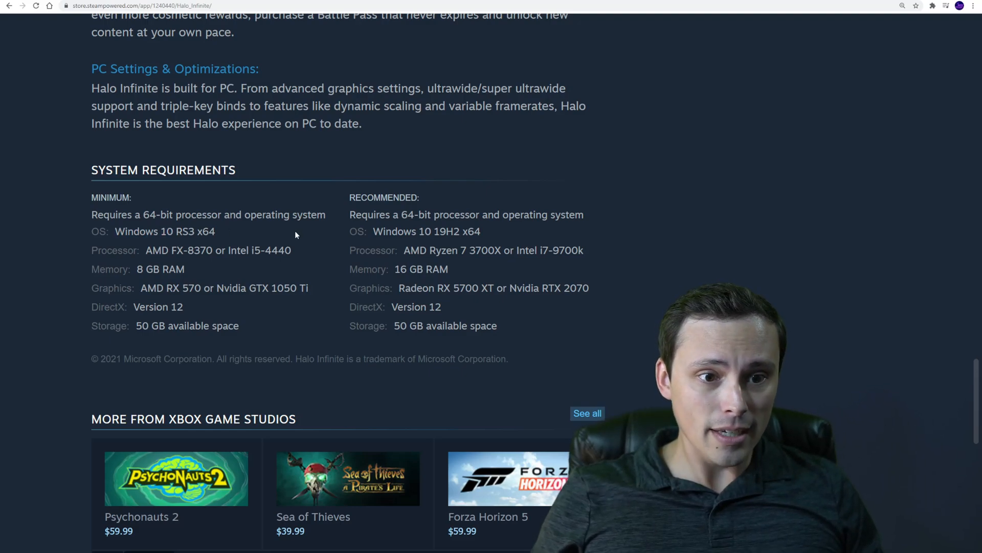
{"action": "mouse_move", "coordinate": [269, 274]}
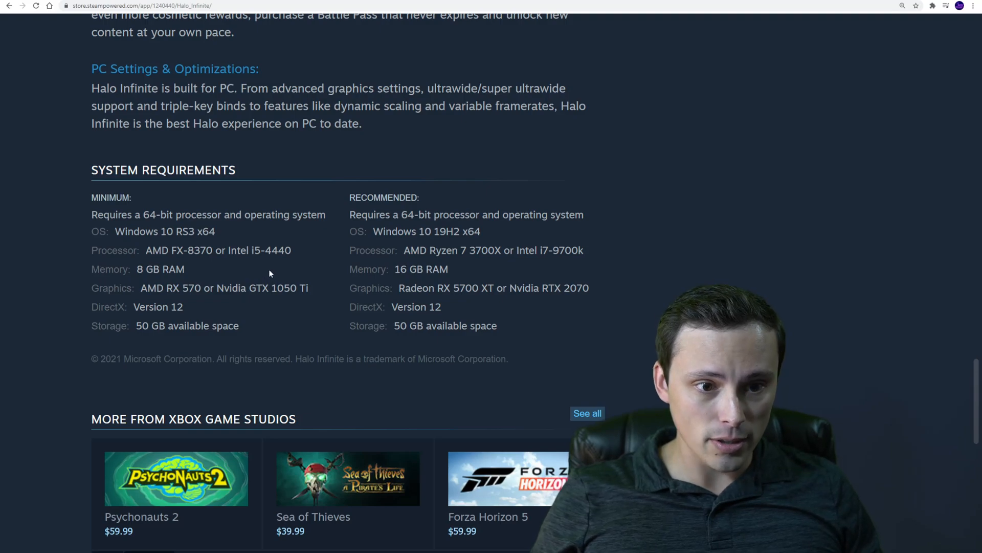
{"action": "double_click", "coordinate": [160, 270]}
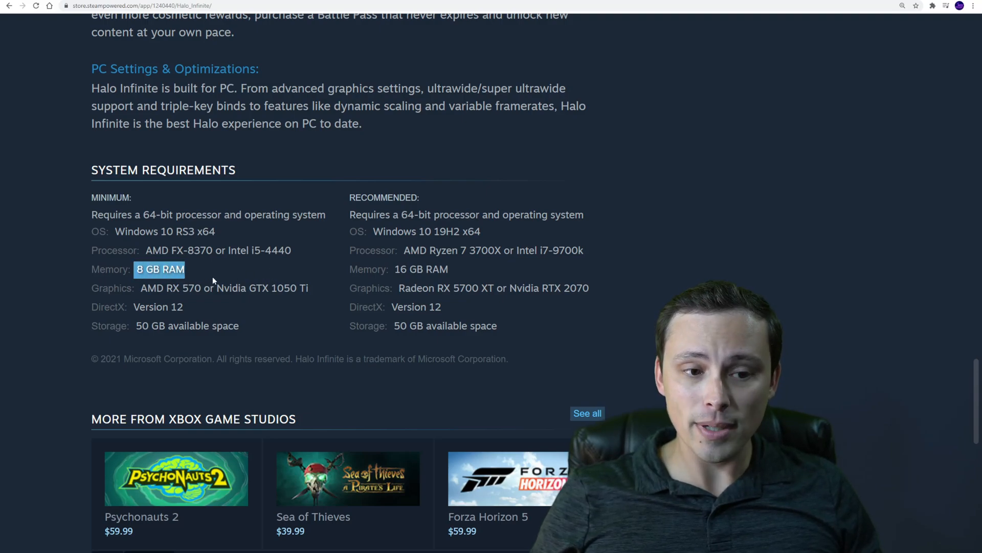
{"action": "mouse_move", "coordinate": [396, 269]}
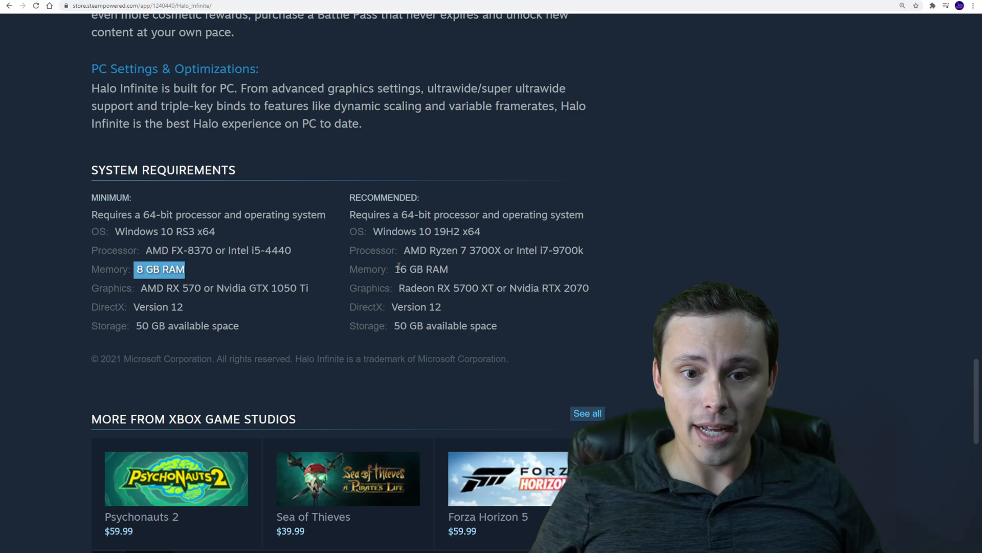
{"action": "double_click", "coordinate": [421, 270]}
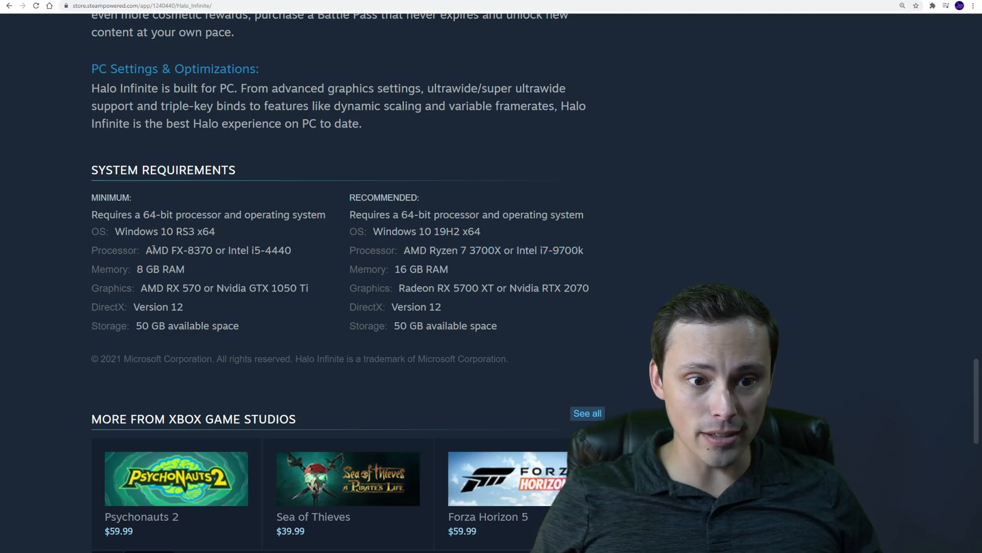
{"action": "double_click", "coordinate": [179, 250]}
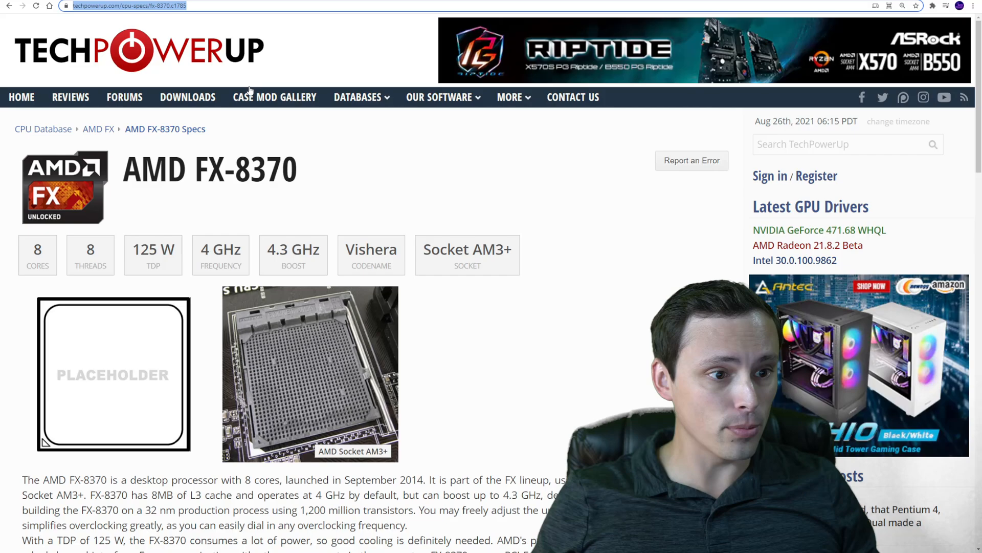
Review the FX-8370 specs, then the Core i5-4440 page down to its release date
{"action": "left_click", "coordinate": [359, 97]}
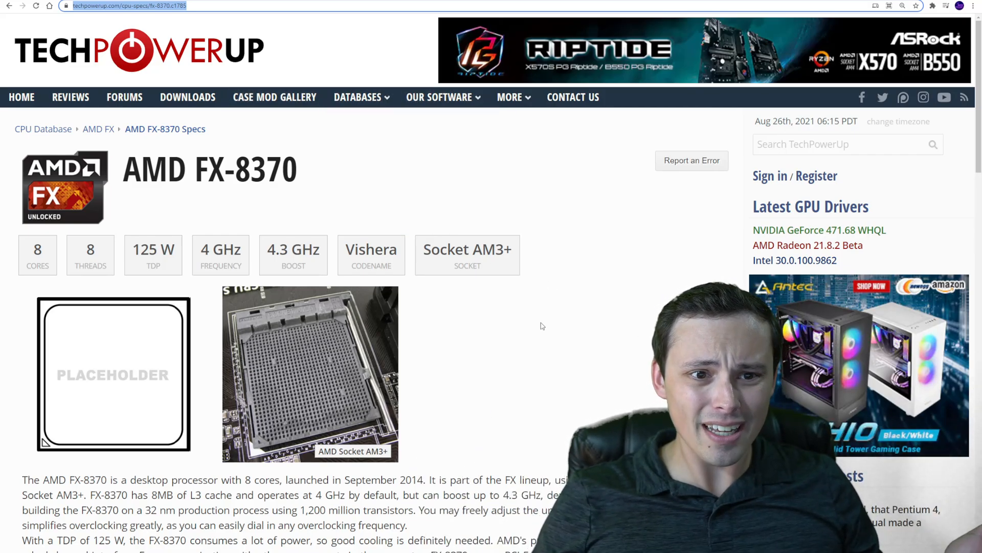
{"action": "scroll", "scroll_direction": "down", "scroll_amount": 3}
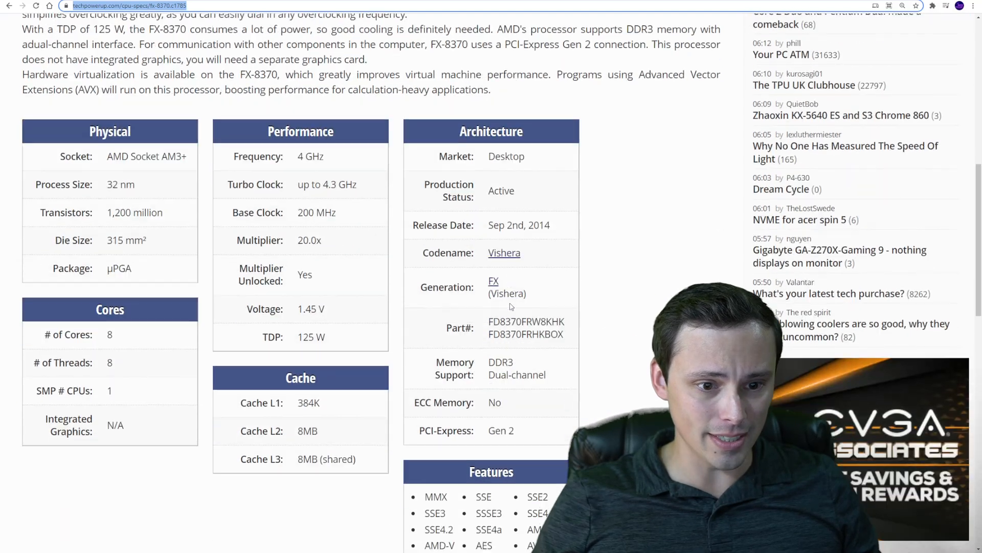
{"action": "scroll", "scroll_direction": "down", "scroll_amount": 3}
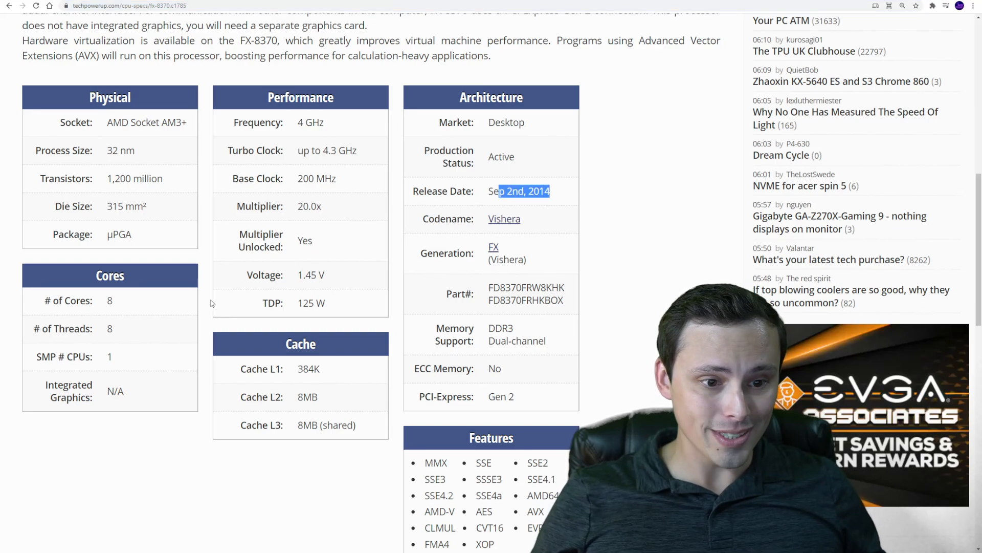
{"action": "mouse_move", "coordinate": [136, 344]}
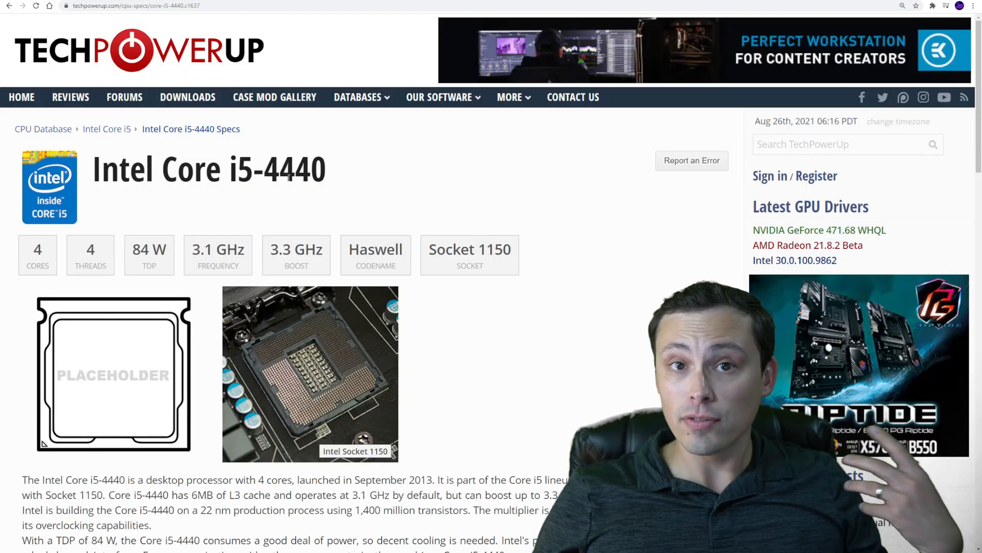
{"action": "scroll", "scroll_direction": "down", "scroll_amount": 3}
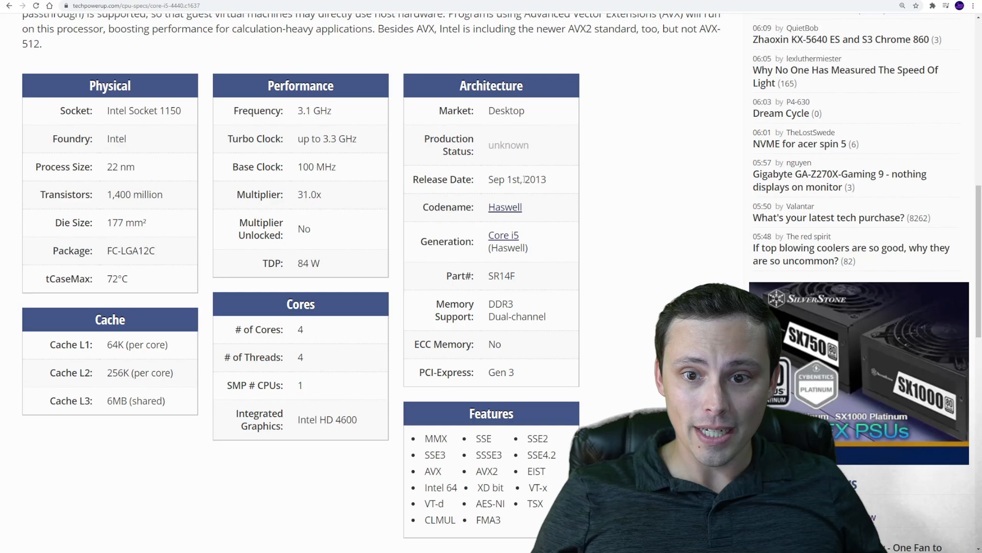
{"action": "double_click", "coordinate": [300, 328]}
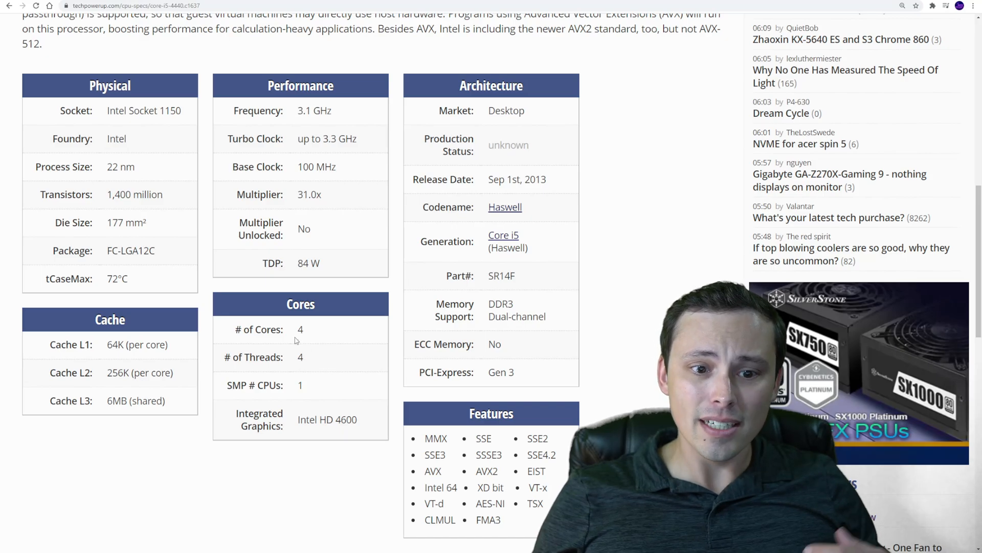
Scroll back up through the CPU specs to reach the Databases menu for the GPU Database
{"action": "scroll", "scroll_direction": "up", "scroll_amount": 3}
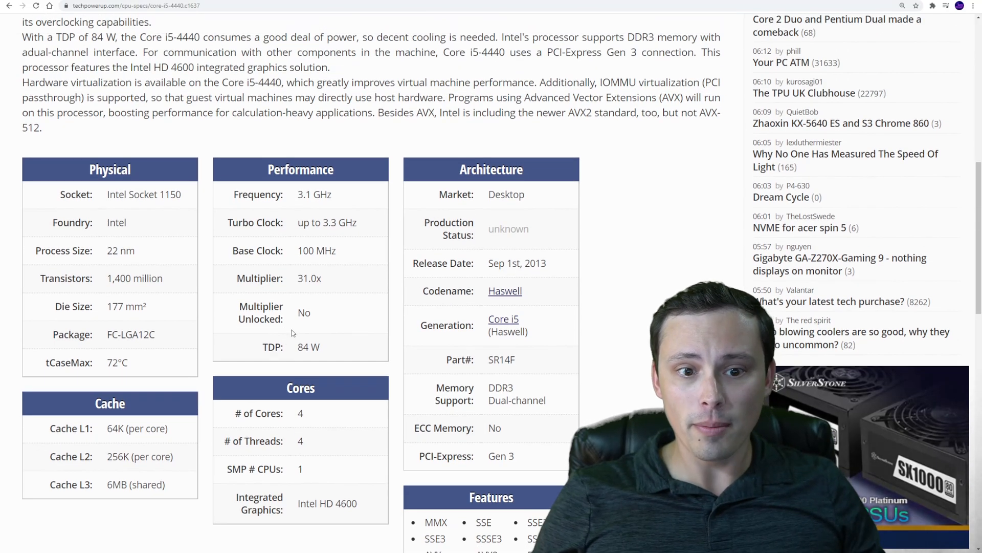
{"action": "scroll", "scroll_direction": "up", "scroll_amount": 3}
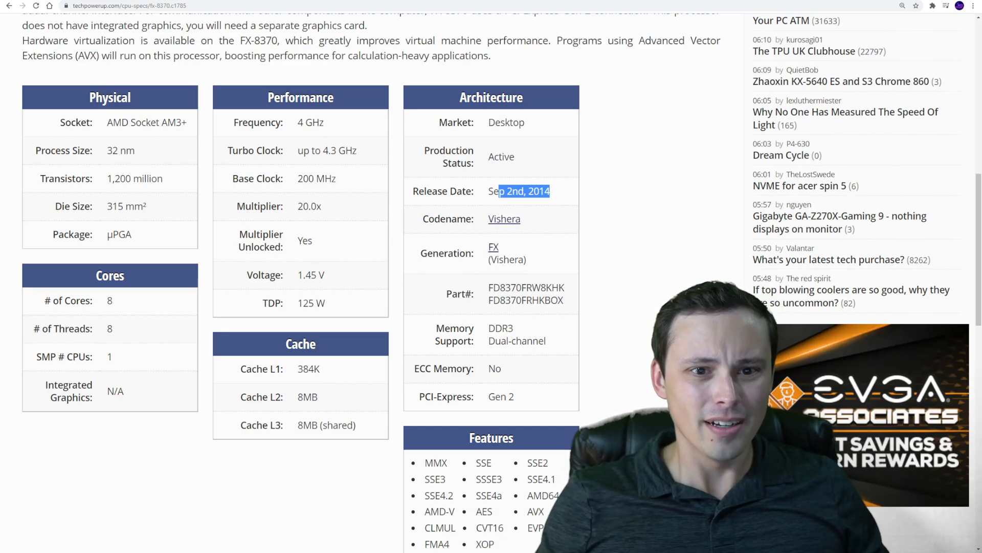
{"action": "scroll", "scroll_direction": "up", "scroll_amount": 3}
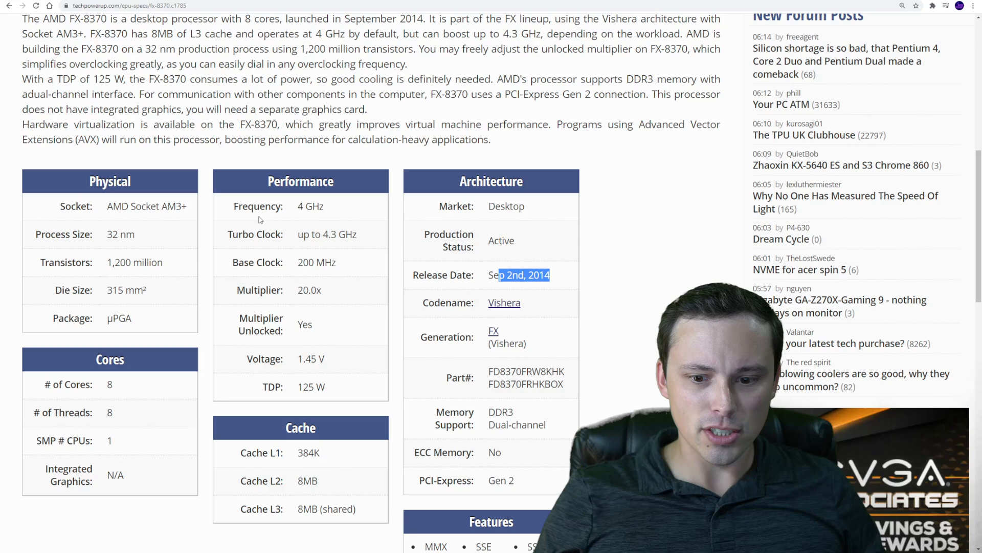
{"action": "scroll", "scroll_direction": "up", "scroll_amount": 3}
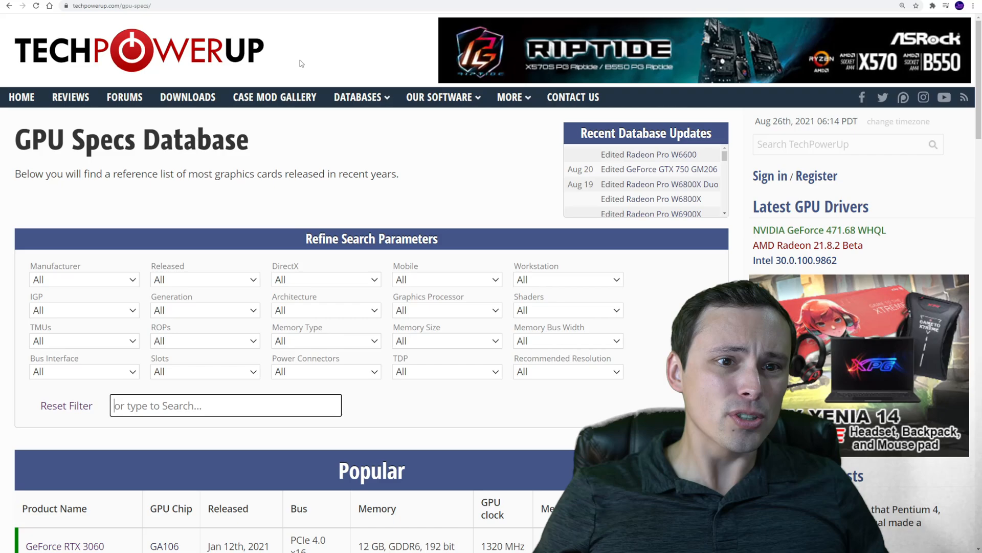
Scroll the GPU Specs Database page to look over the Popular graphics cards table
{"action": "scroll", "scroll_direction": "down", "scroll_amount": 3}
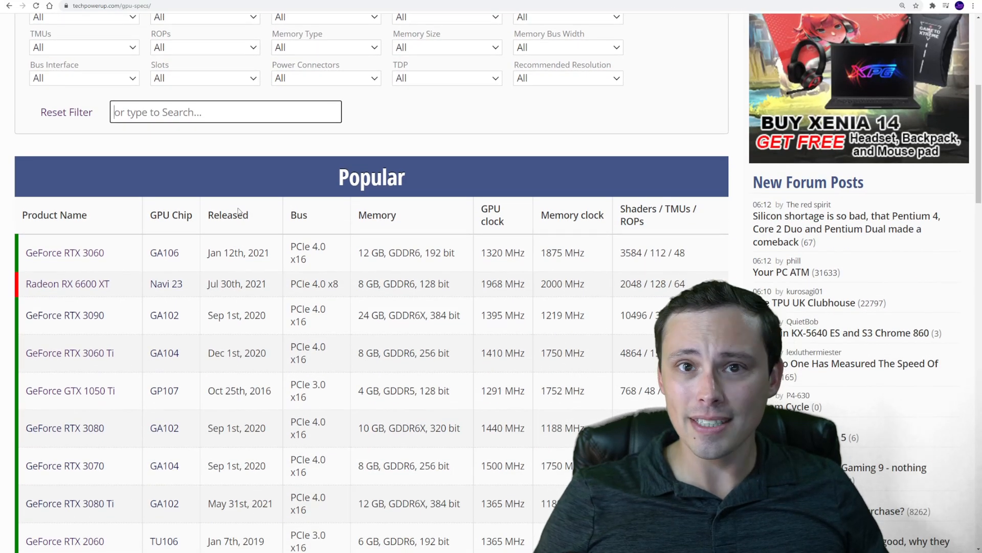
{"action": "scroll", "scroll_direction": "up", "scroll_amount": 3}
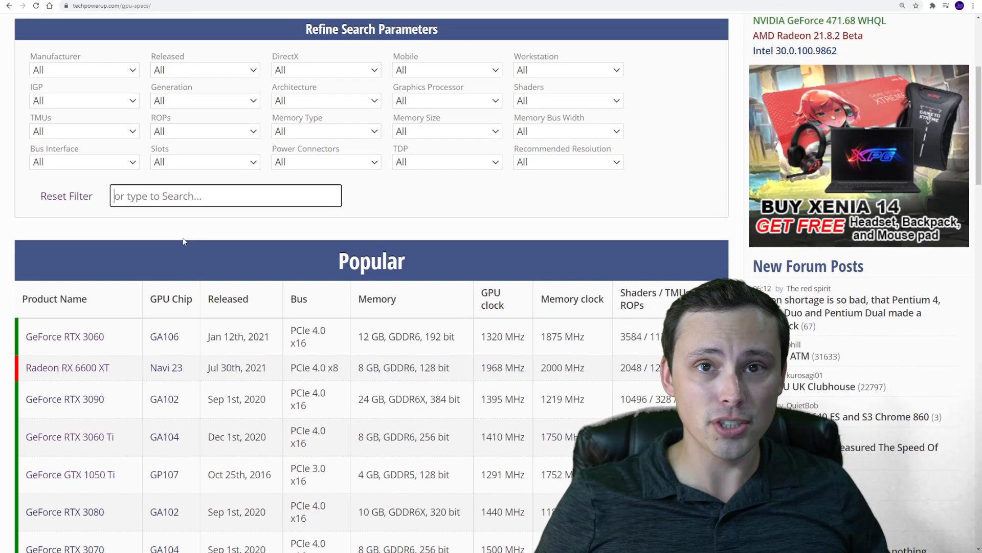
{"action": "scroll", "scroll_direction": "up", "scroll_amount": 3}
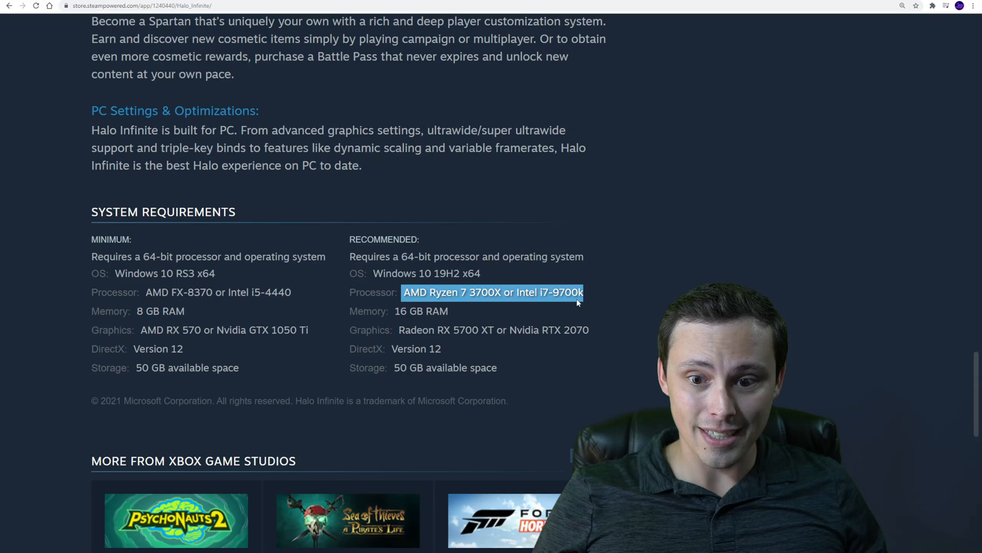
{"action": "mouse_move", "coordinate": [501, 217]}
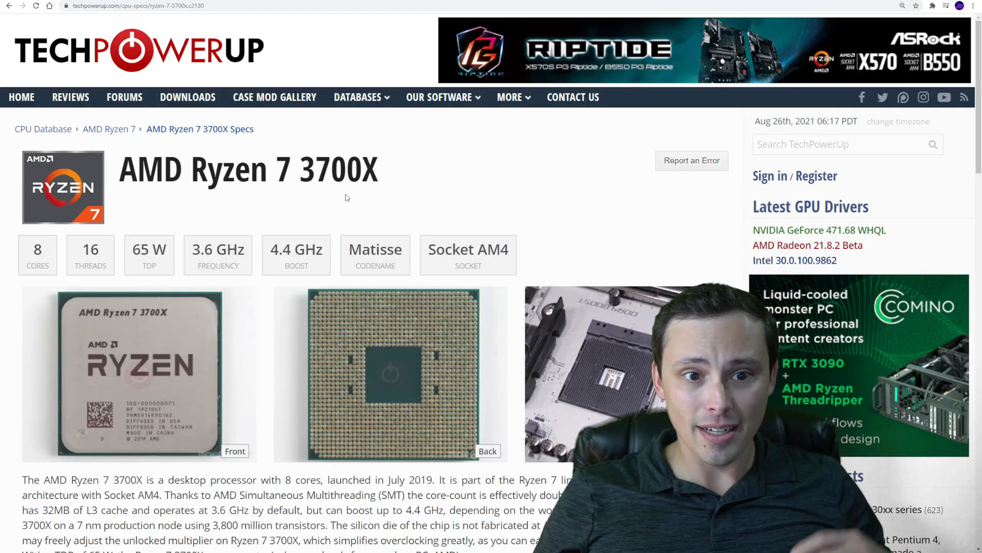
Scroll through the Ryzen 7 3700X spec tables and highlight its release date
{"action": "scroll", "scroll_direction": "down", "scroll_amount": 3}
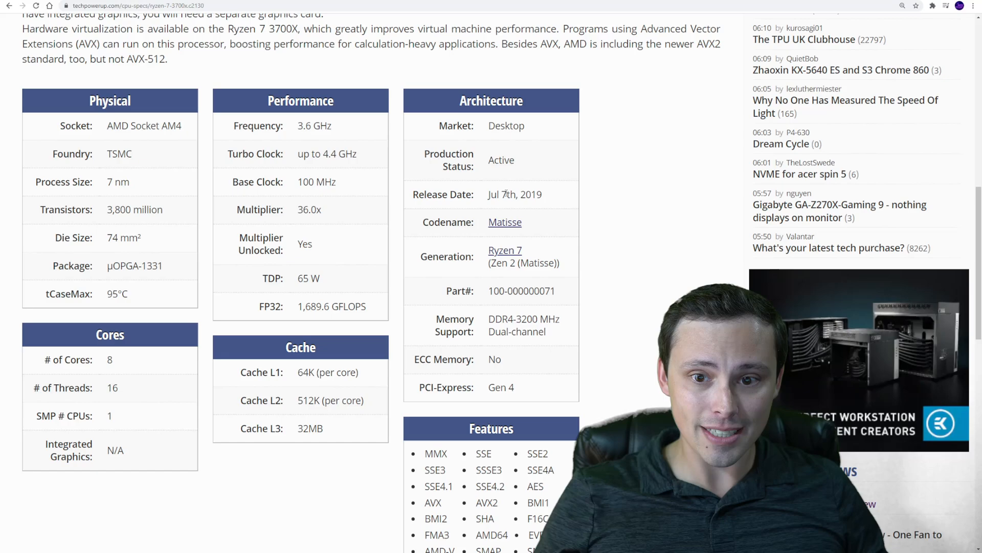
{"action": "scroll", "scroll_direction": "down", "scroll_amount": 3}
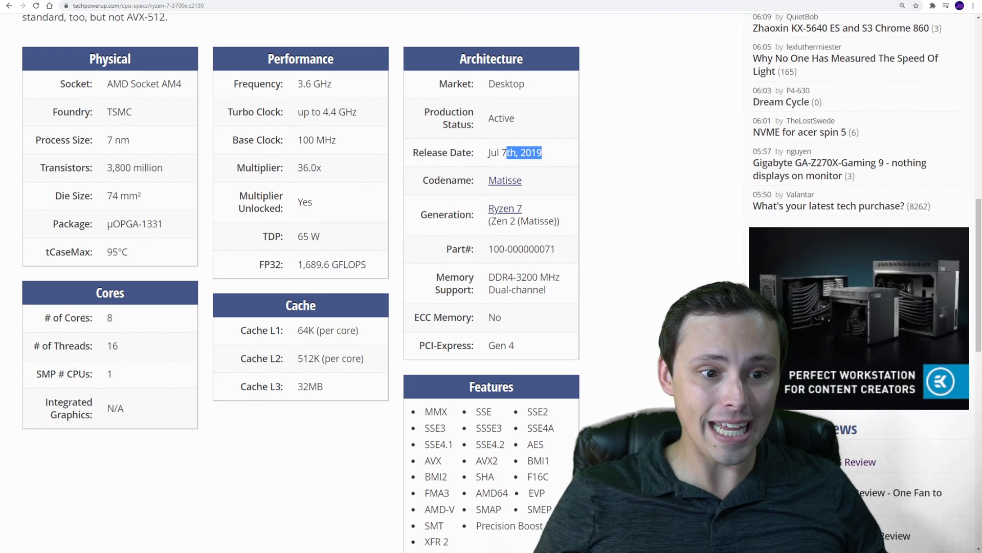
{"action": "double_click", "coordinate": [112, 345]}
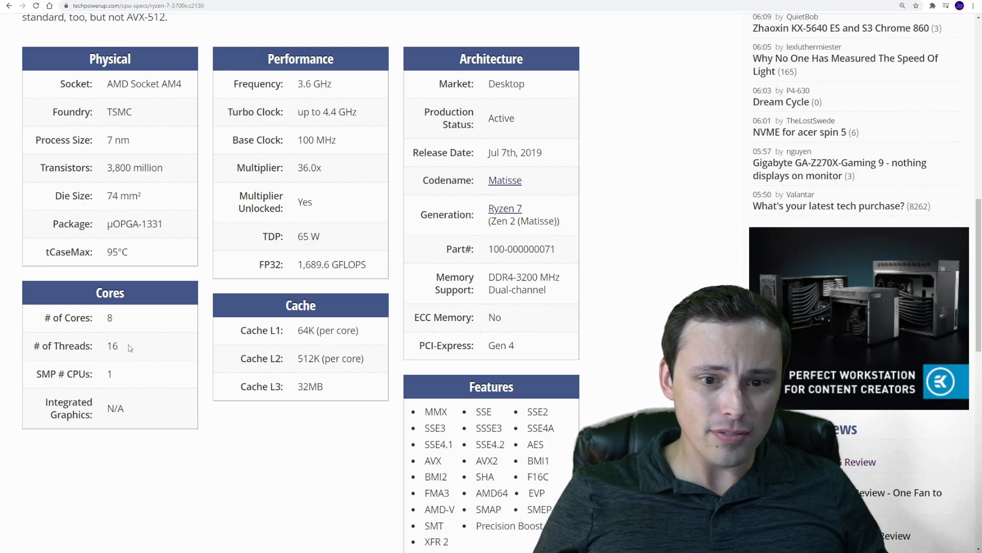
{"action": "scroll", "scroll_direction": "up", "scroll_amount": 3}
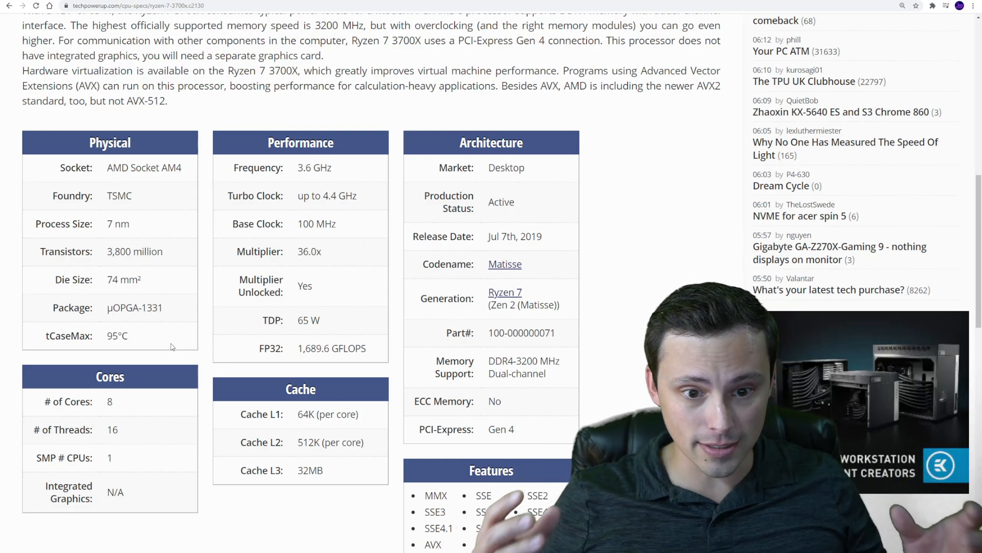
{"action": "mouse_move", "coordinate": [348, 261]}
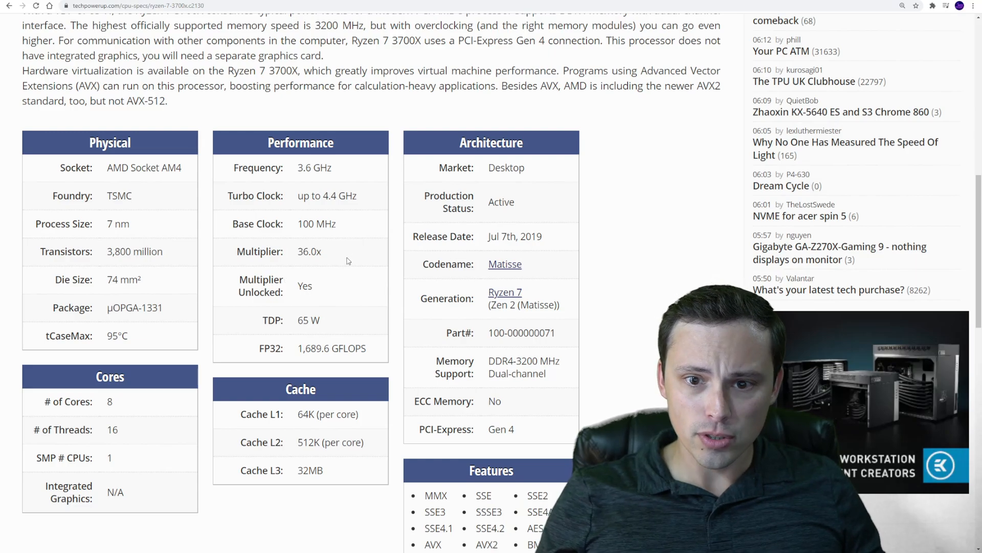
{"action": "scroll", "scroll_direction": "up", "scroll_amount": 3}
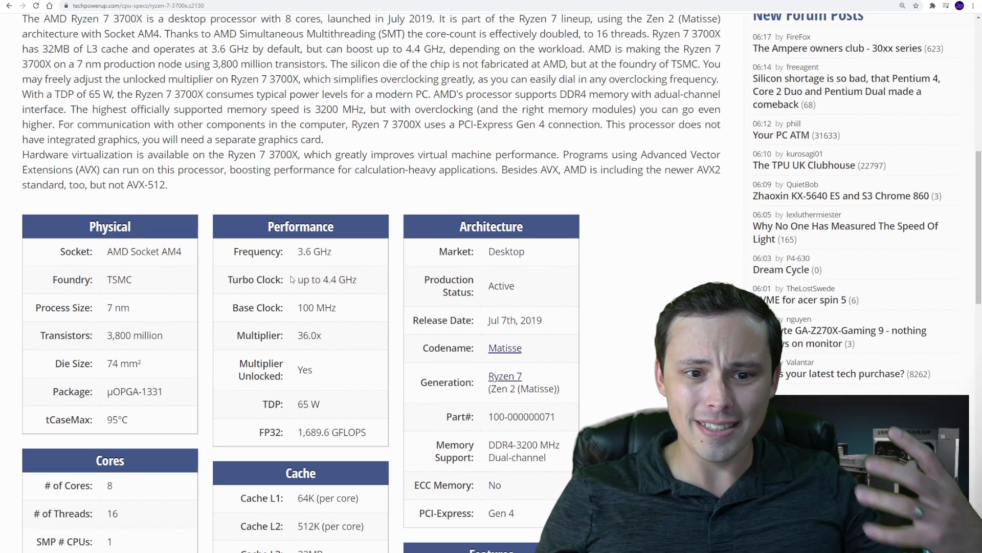
{"action": "scroll", "scroll_direction": "up", "scroll_amount": 3}
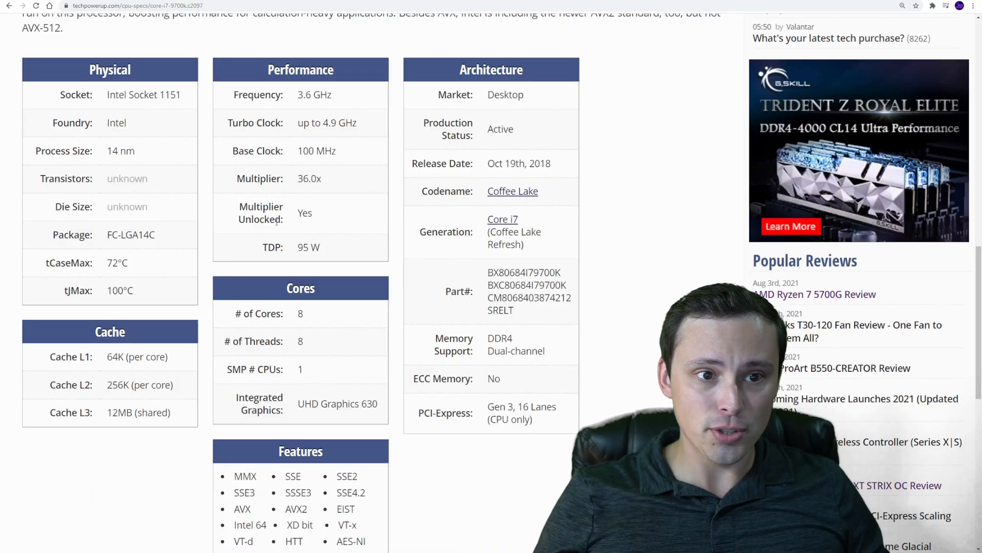
Highlight the i7-9700K's 2018 release year, 8 threads and 9700K model, then return to the Steam tab
{"action": "double_click", "coordinate": [539, 163]}
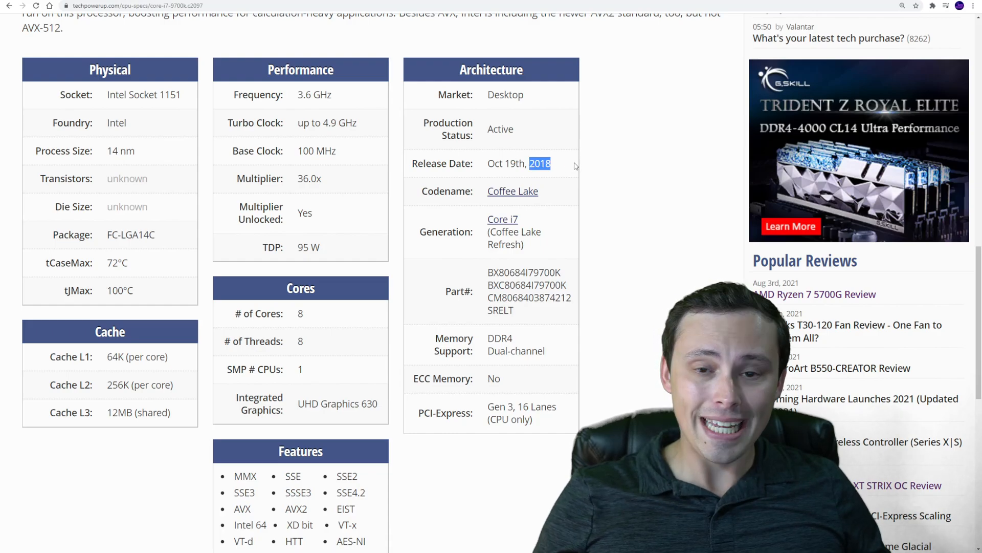
{"action": "scroll", "scroll_direction": "down", "scroll_amount": 3}
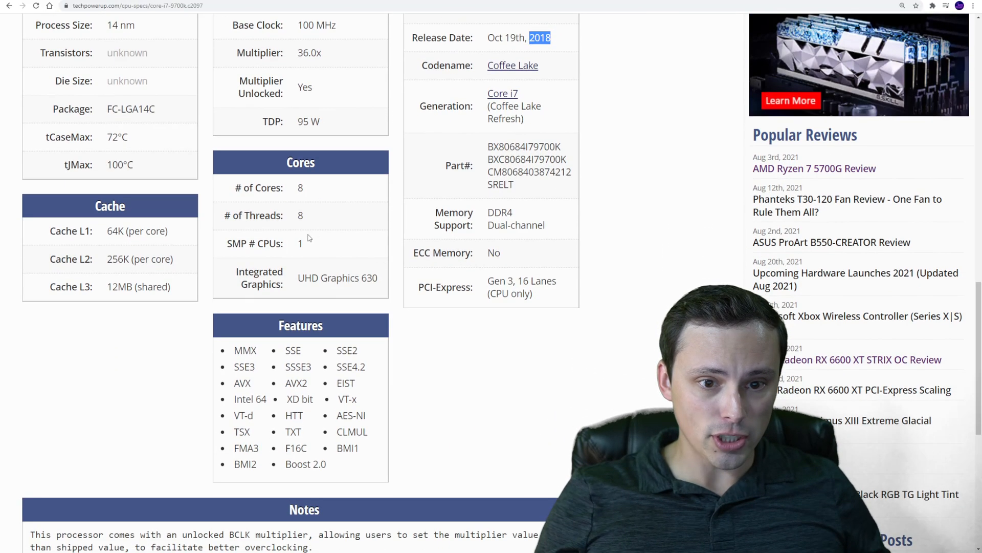
{"action": "double_click", "coordinate": [300, 215]}
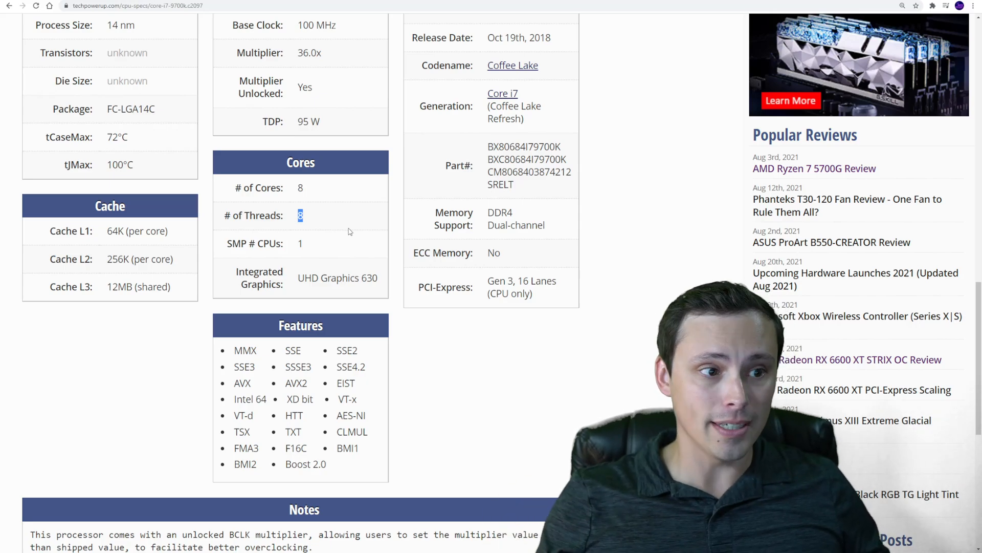
{"action": "scroll", "scroll_direction": "up", "scroll_amount": 3}
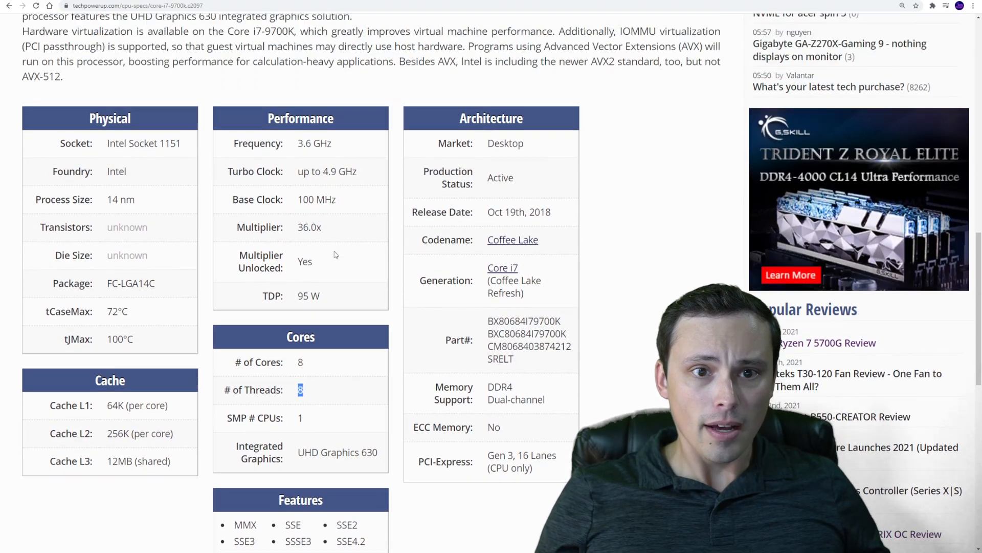
{"action": "scroll", "scroll_direction": "up", "scroll_amount": 3}
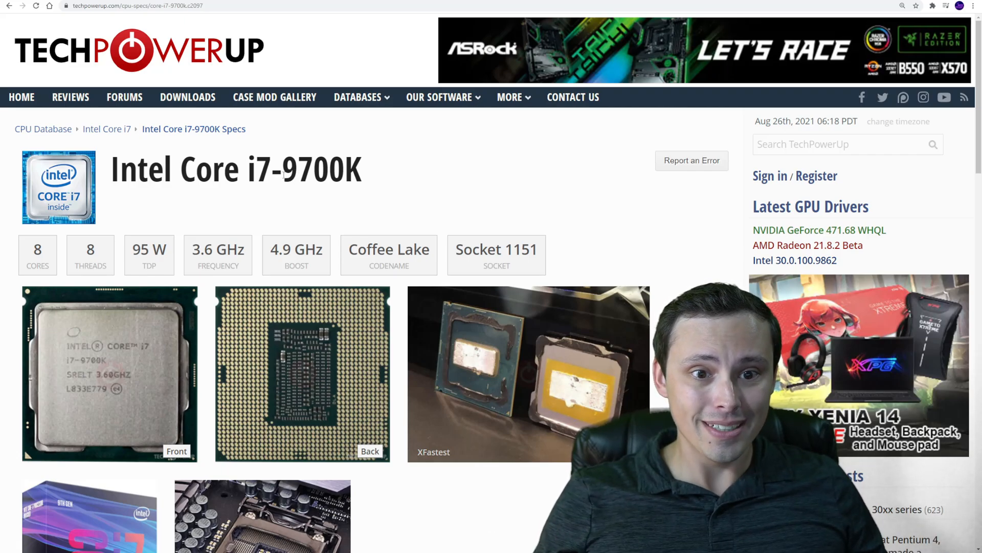
{"action": "double_click", "coordinate": [317, 169]}
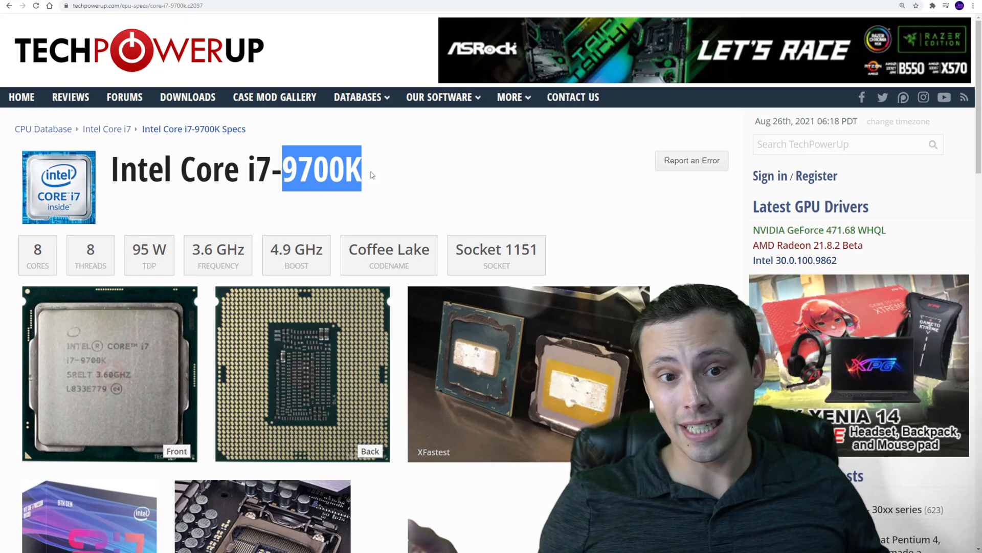
{"action": "left_click", "coordinate": [381, 159]}
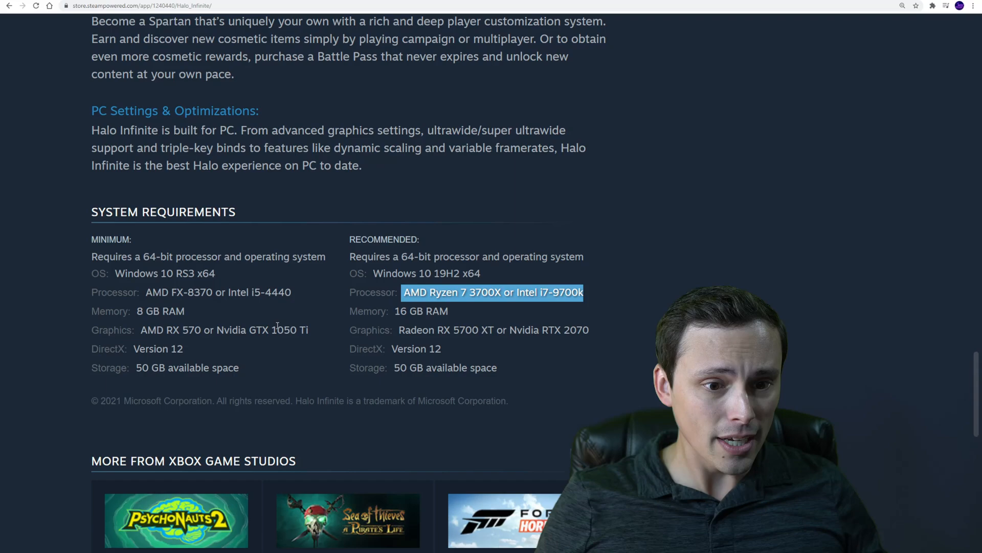
Select '1050 Ti' in Halo Infinite's Minimum Graphics requirement line
{"action": "left_click", "coordinate": [269, 292]}
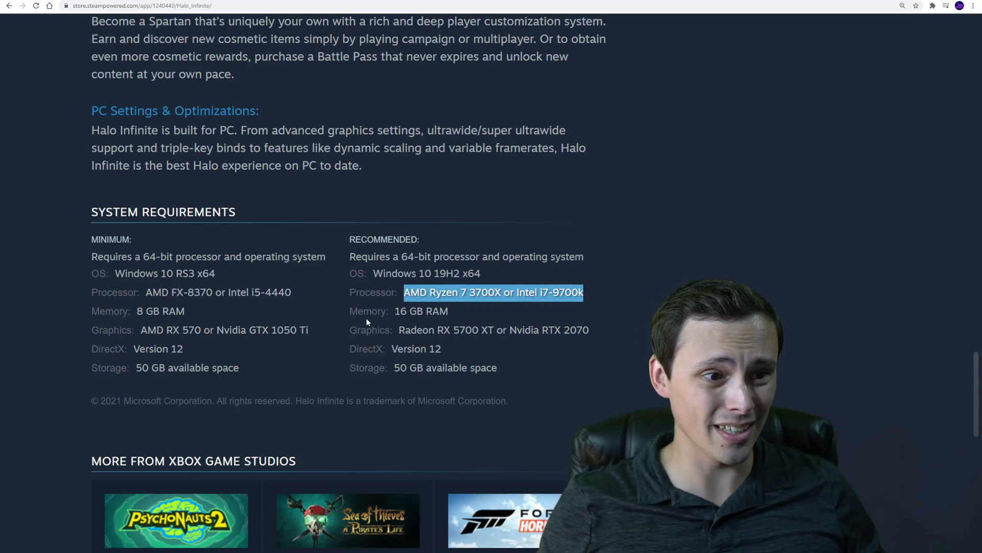
{"action": "mouse_move", "coordinate": [294, 319]}
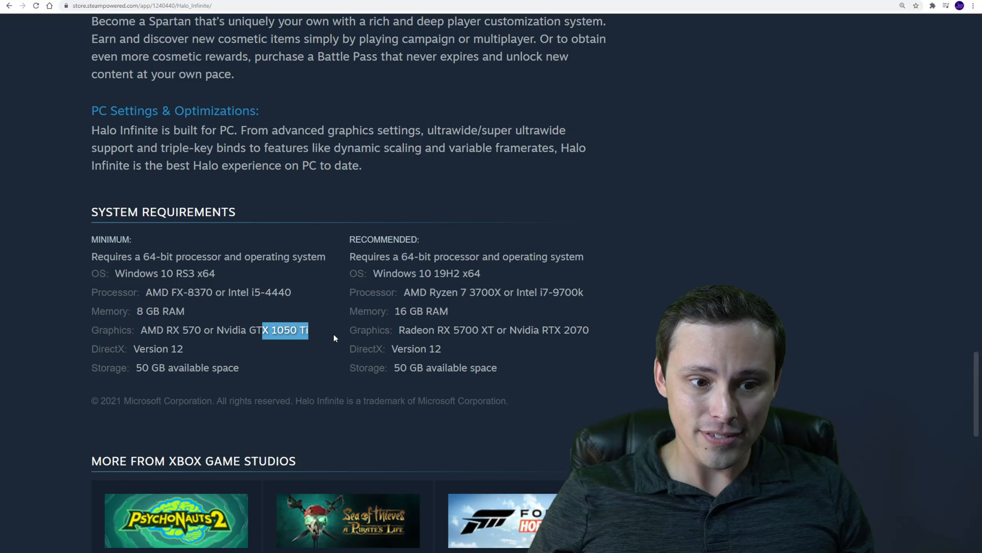
{"action": "mouse_move", "coordinate": [316, 332]}
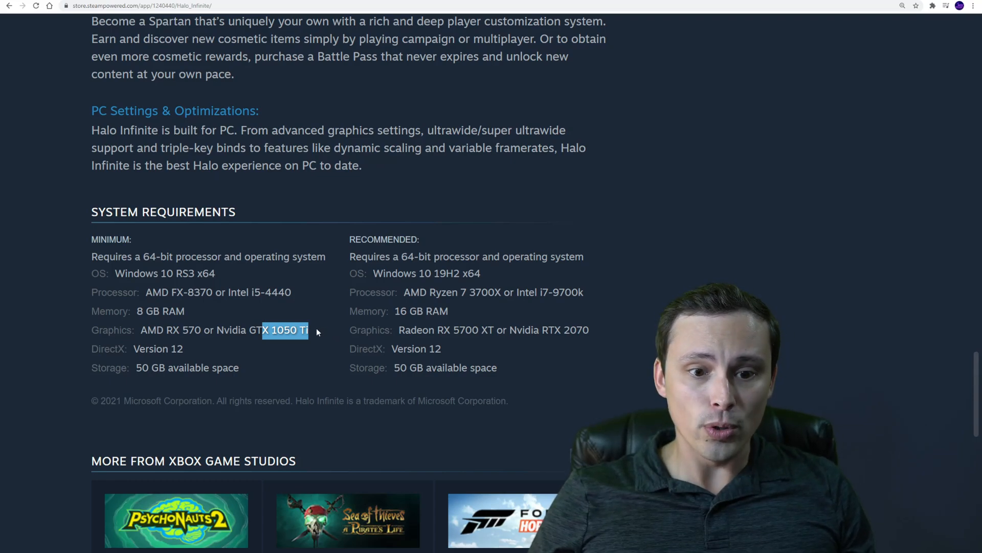
{"action": "mouse_move", "coordinate": [771, 47]}
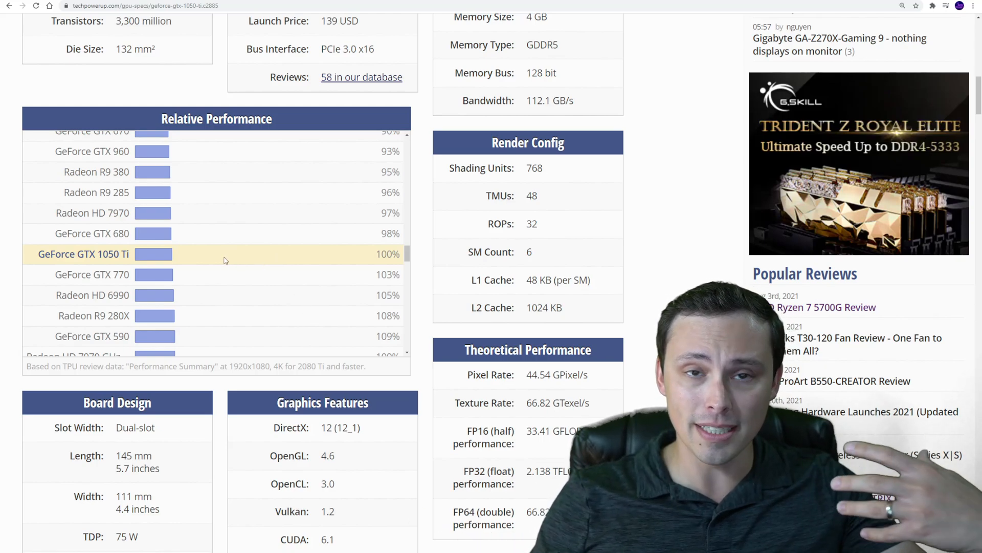
{"action": "mouse_move", "coordinate": [360, 227]}
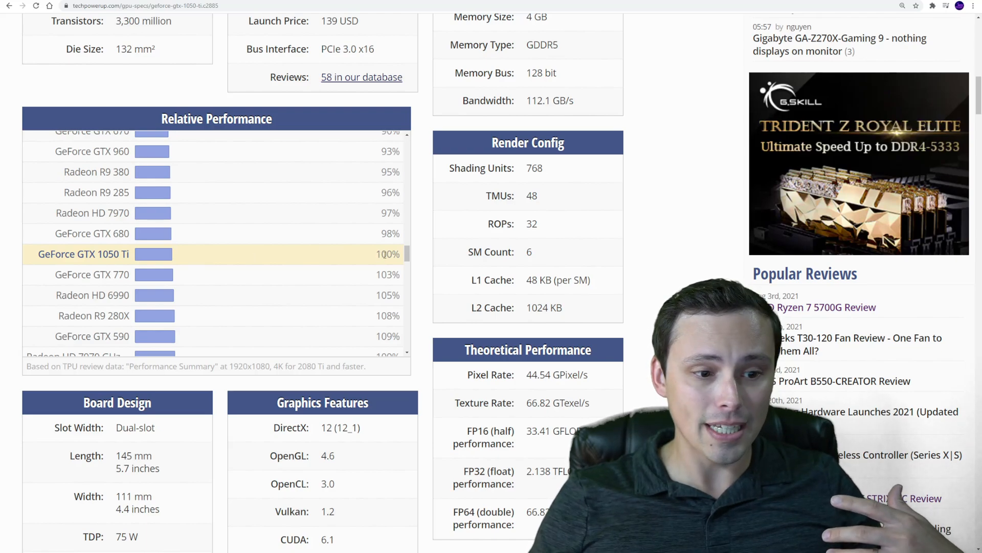
Scroll the GTX 1050 Ti relative performance list and highlight the Radeon RX 570's 142% rating
{"action": "scroll", "scroll_direction": "up", "scroll_amount": 3}
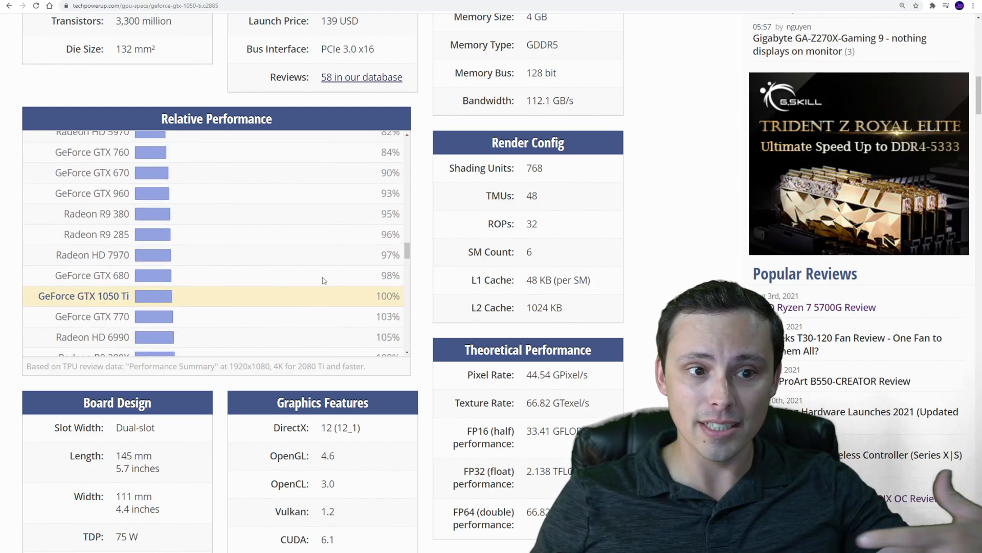
{"action": "scroll", "scroll_direction": "up", "scroll_amount": 3}
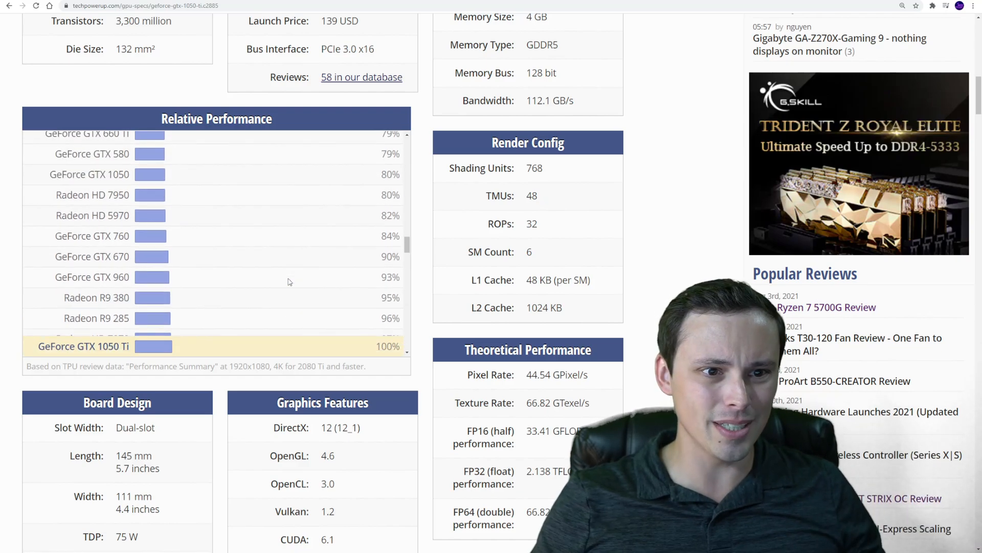
{"action": "scroll", "scroll_direction": "up", "scroll_amount": 3}
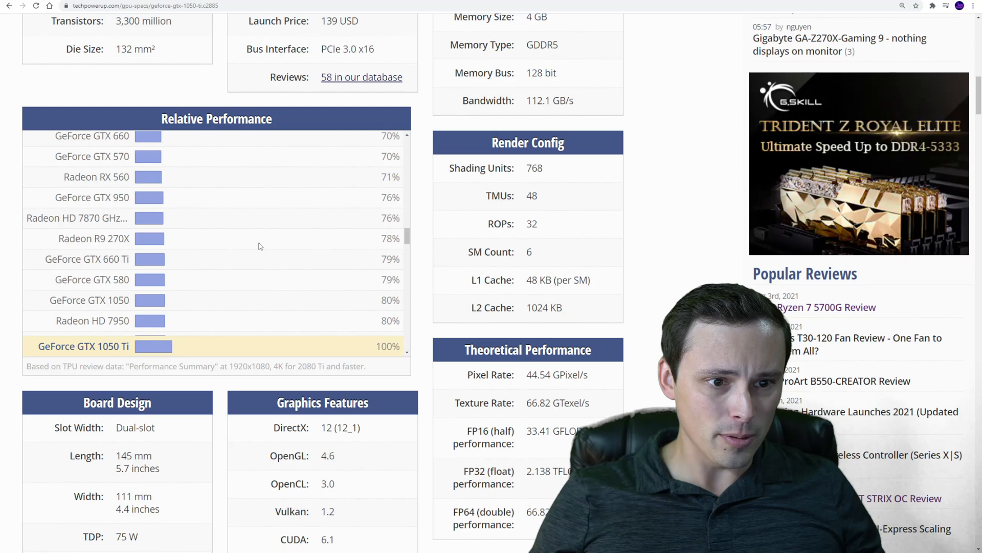
{"action": "scroll", "scroll_direction": "down", "scroll_amount": 3}
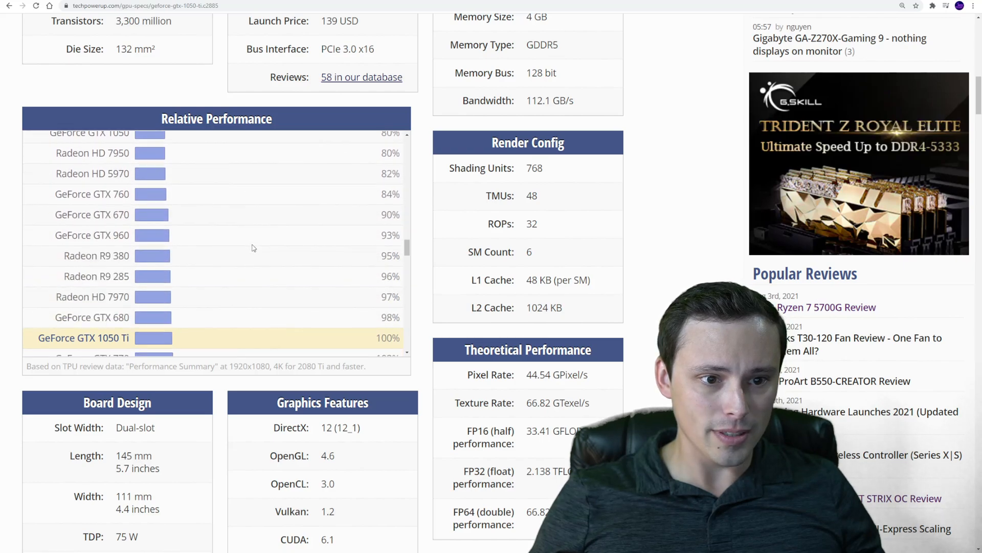
{"action": "scroll", "scroll_direction": "down", "scroll_amount": 3}
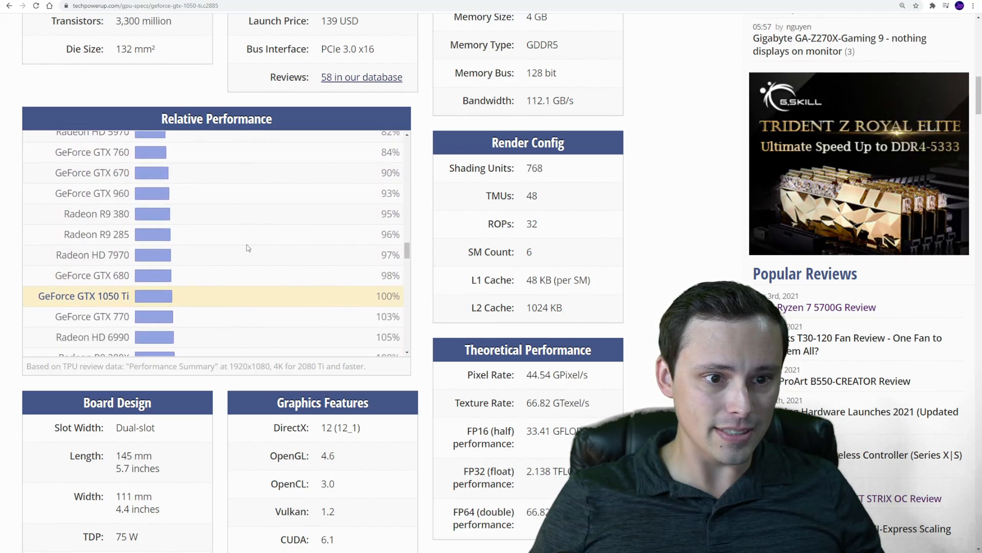
{"action": "scroll", "scroll_direction": "down", "scroll_amount": 3}
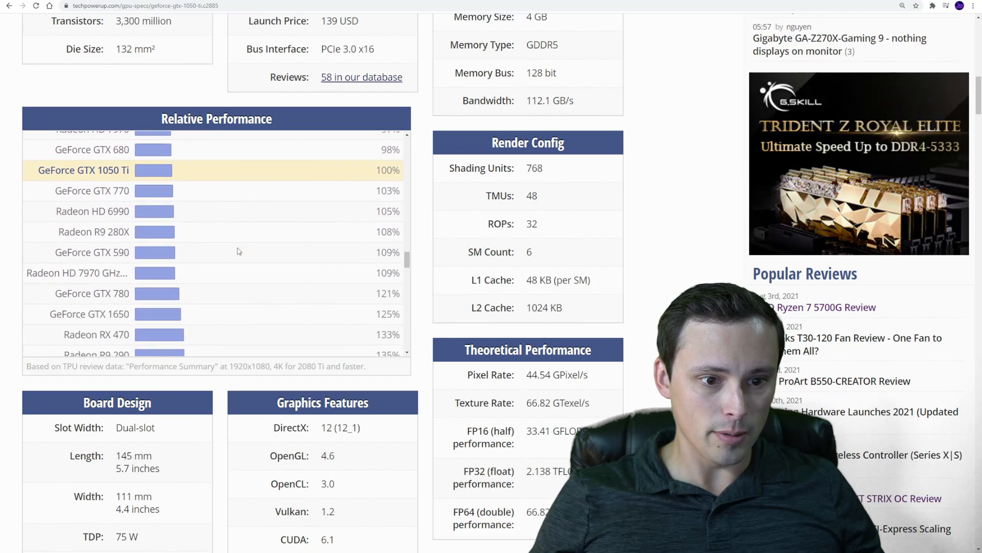
{"action": "scroll", "scroll_direction": "down", "scroll_amount": 3}
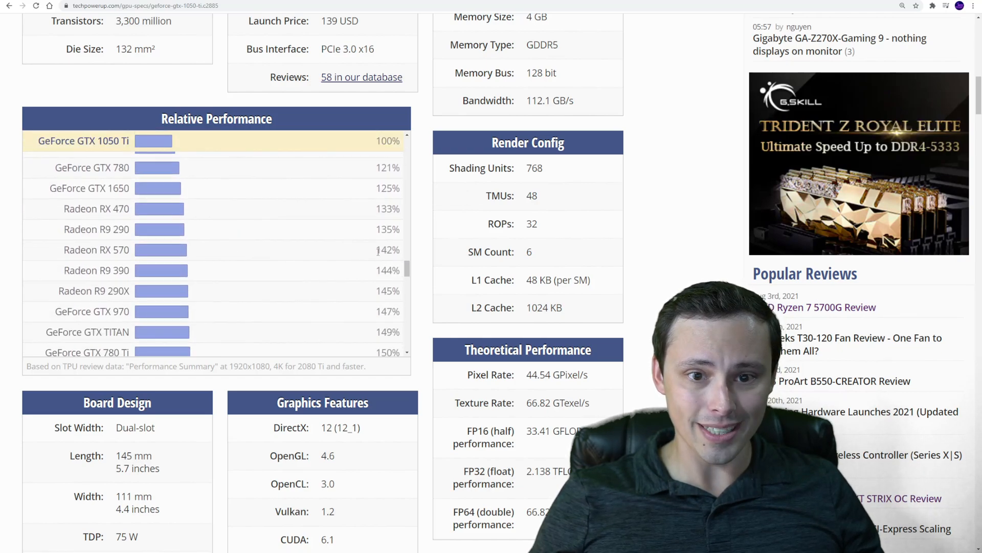
{"action": "double_click", "coordinate": [386, 250]}
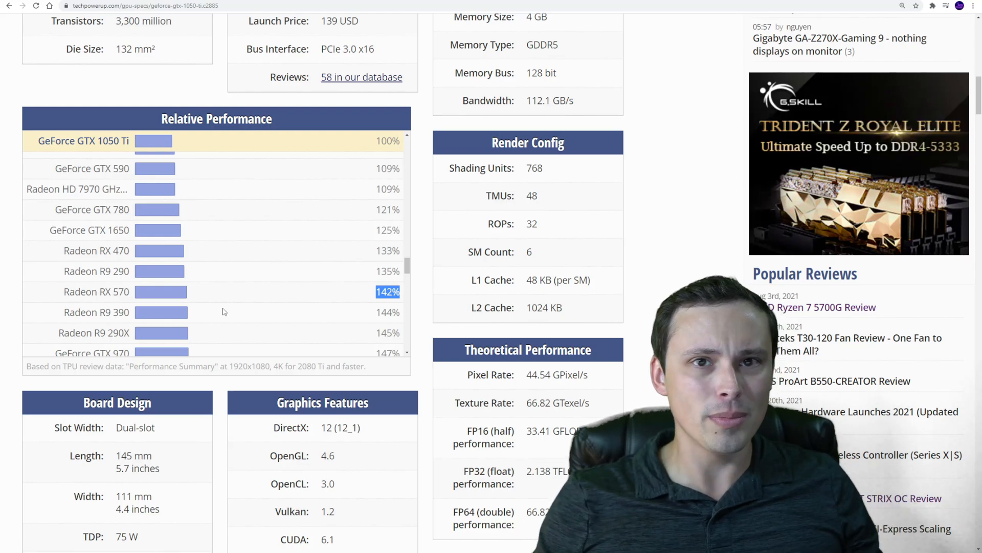
{"action": "mouse_move", "coordinate": [359, 252]}
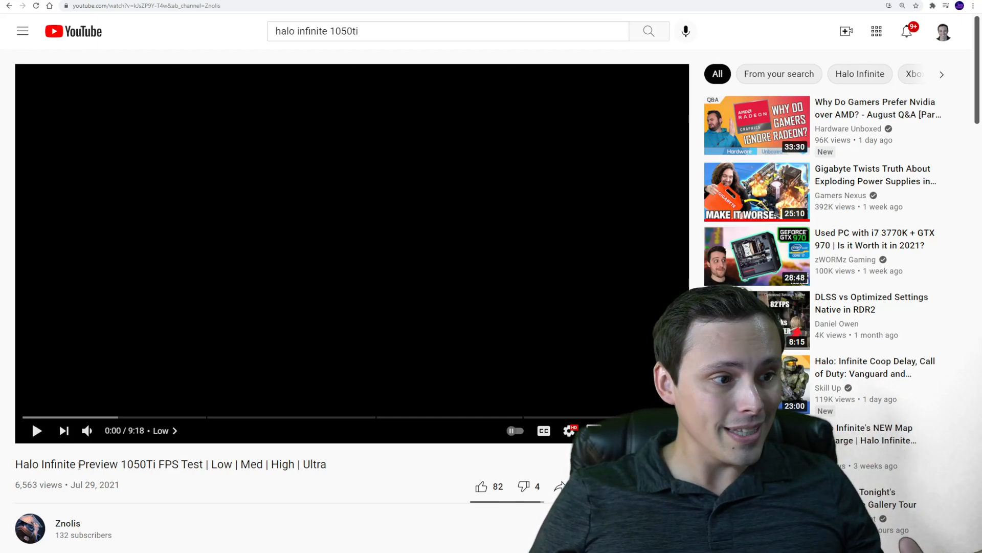
Open the Znolis Halo Infinite Preview 1050Ti FPS test video from the search results
{"action": "scroll", "scroll_direction": "down", "scroll_amount": 3}
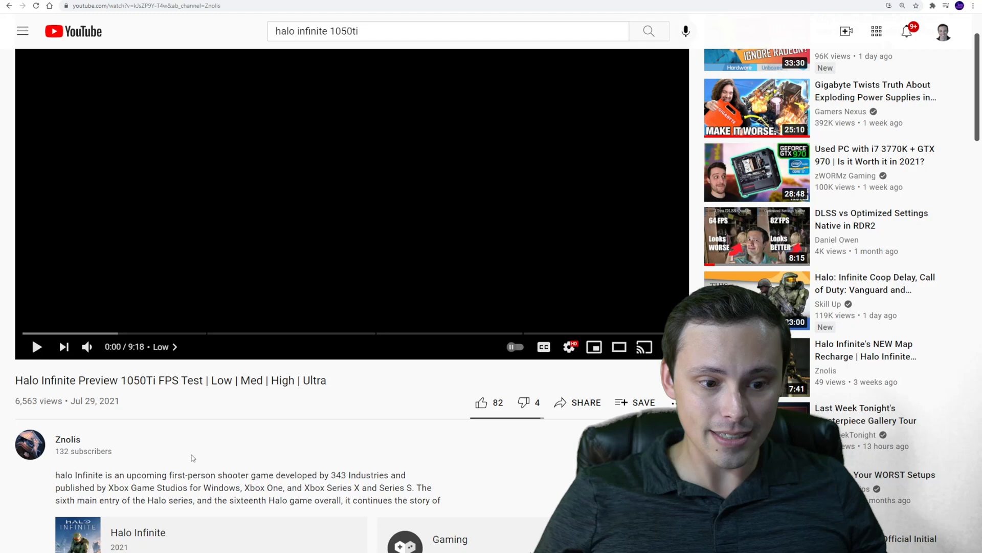
{"action": "left_click", "coordinate": [36, 347]}
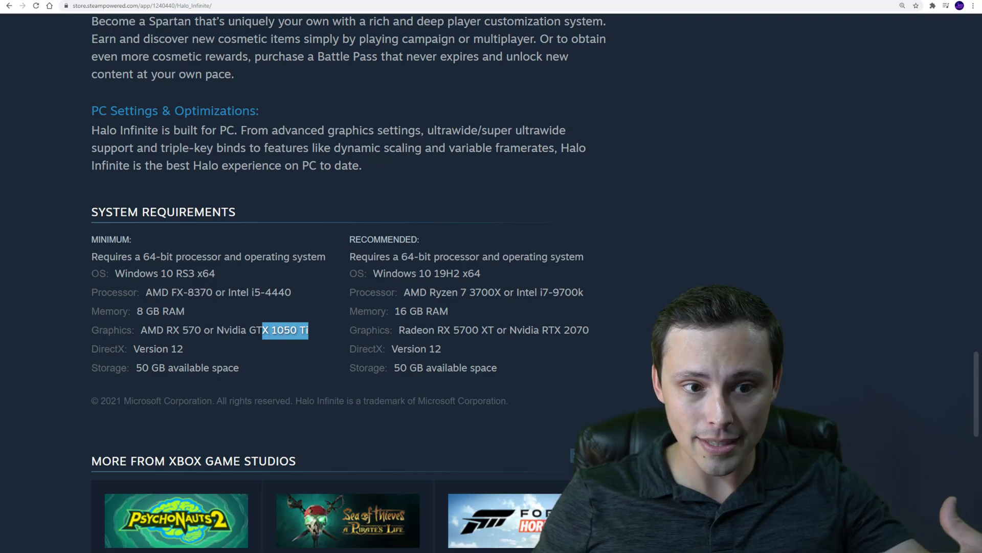
{"action": "mouse_move", "coordinate": [244, 317]}
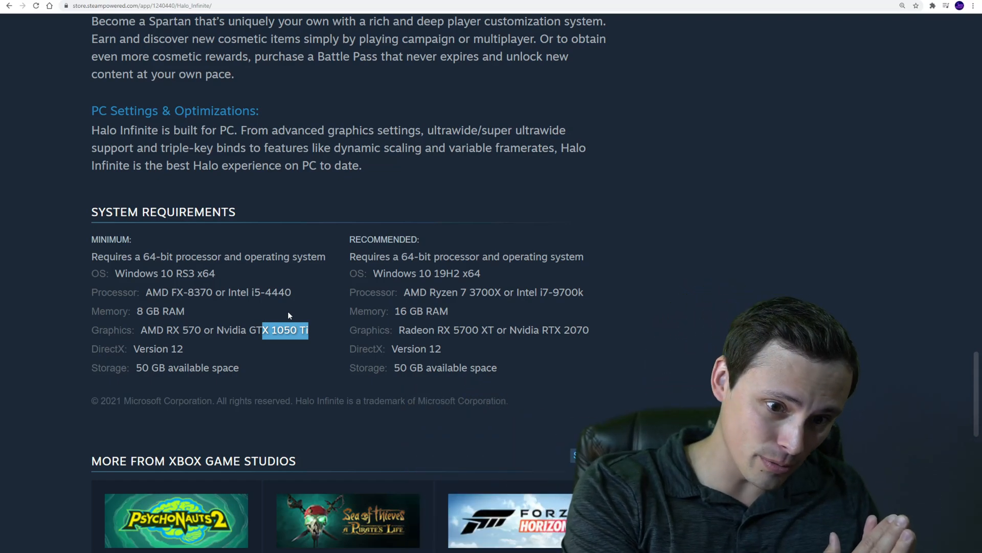
{"action": "mouse_move", "coordinate": [405, 224]}
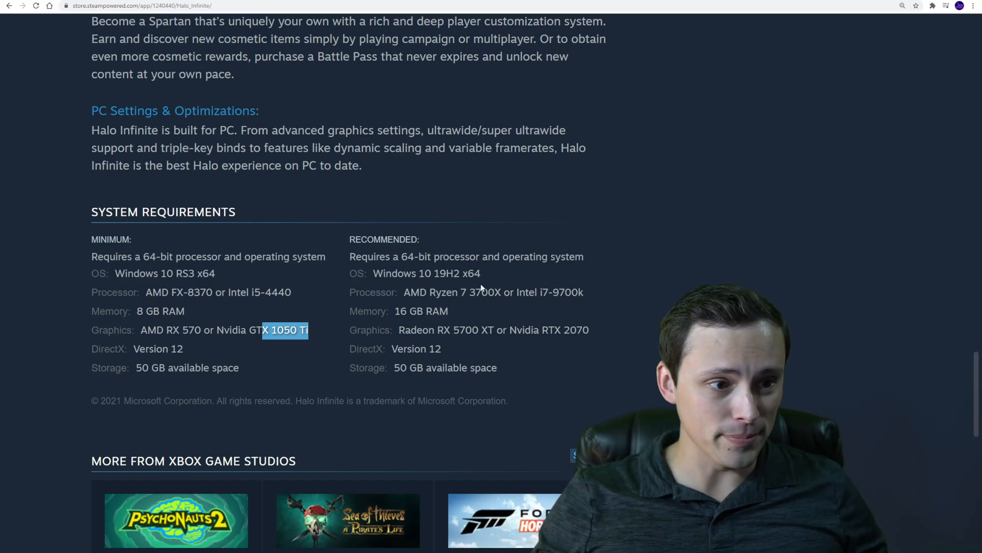
Highlight the recommended RTX 2070 and RX 5700 XT graphics cards in the requirements
{"action": "scroll", "scroll_direction": "down", "scroll_amount": 3}
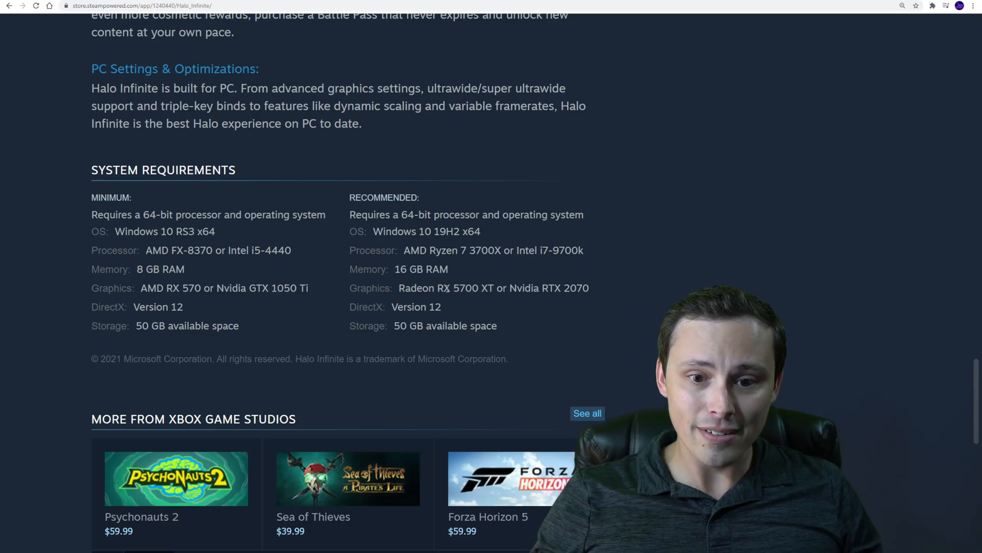
{"action": "double_click", "coordinate": [464, 287]}
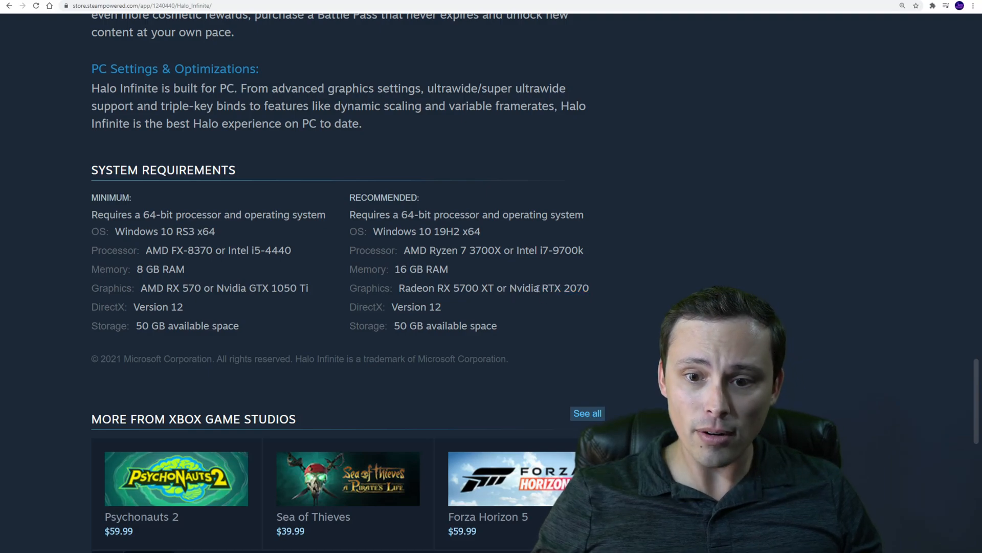
{"action": "double_click", "coordinate": [549, 288]}
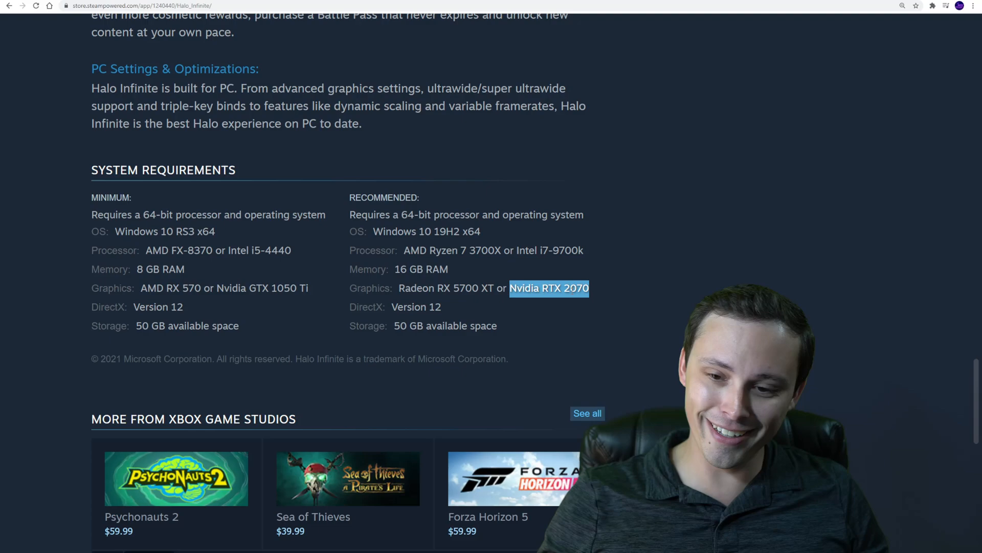
{"action": "mouse_move", "coordinate": [549, 267]}
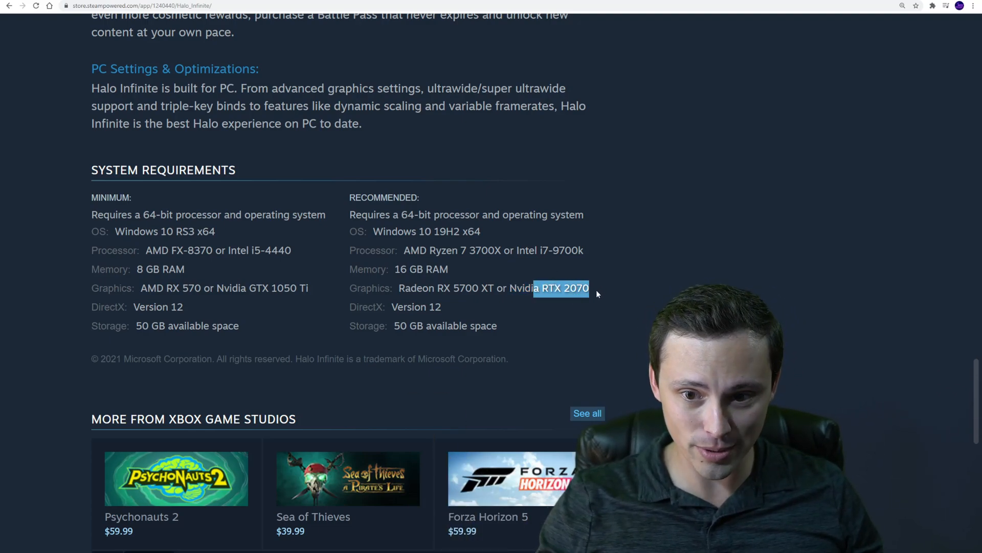
{"action": "mouse_move", "coordinate": [582, 300]}
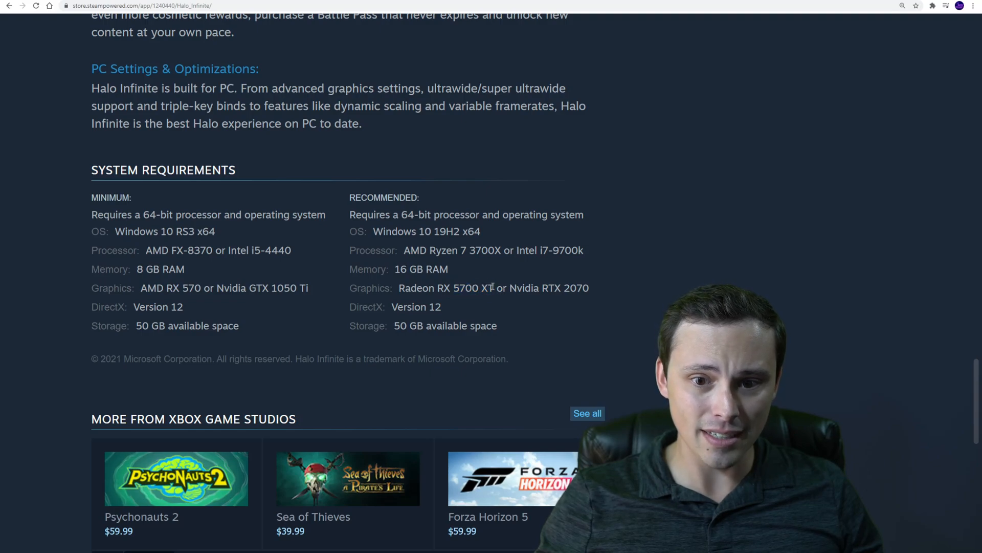
{"action": "double_click", "coordinate": [472, 288]}
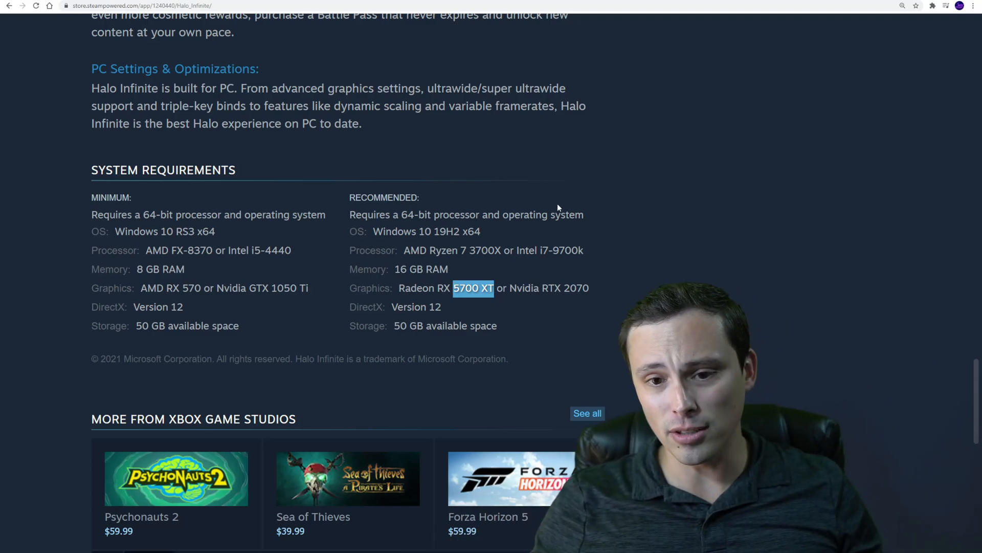
{"action": "mouse_move", "coordinate": [710, 23]}
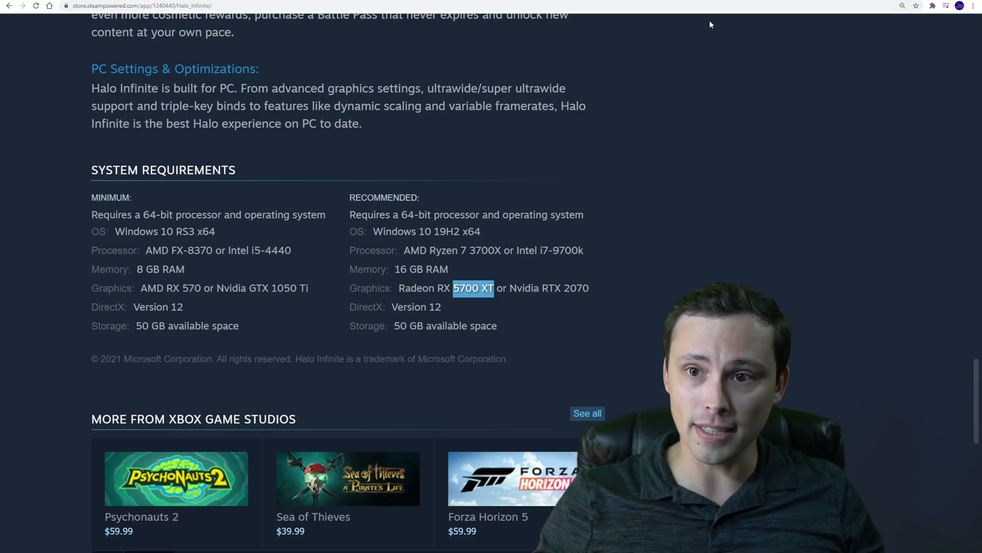
{"action": "mouse_move", "coordinate": [650, 5]}
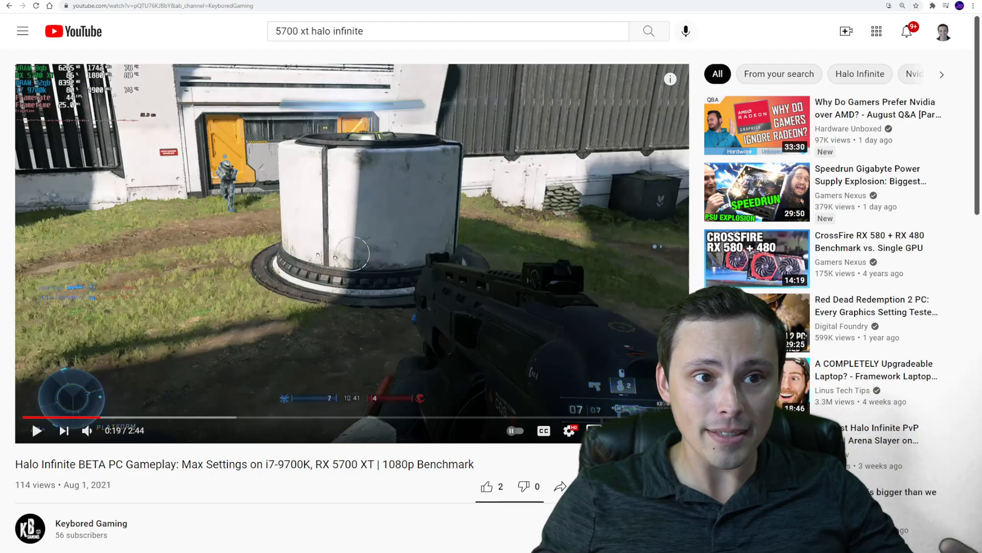
Play the RX 5700 XT Halo Infinite 1080p max-settings benchmark on YouTube, highlighting '1080p' in the title
{"action": "left_click", "coordinate": [156, 6]}
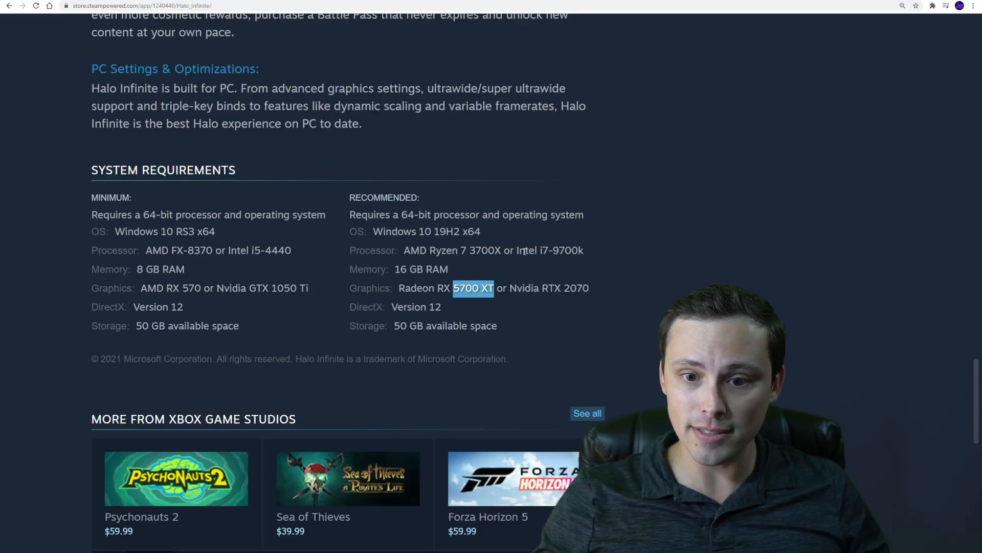
{"action": "double_click", "coordinate": [548, 249]}
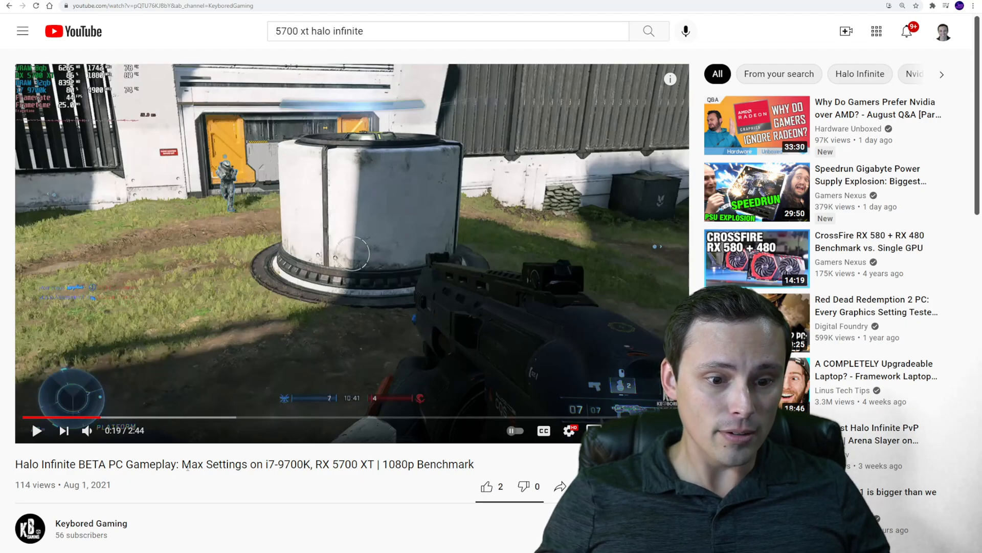
{"action": "double_click", "coordinate": [219, 464]}
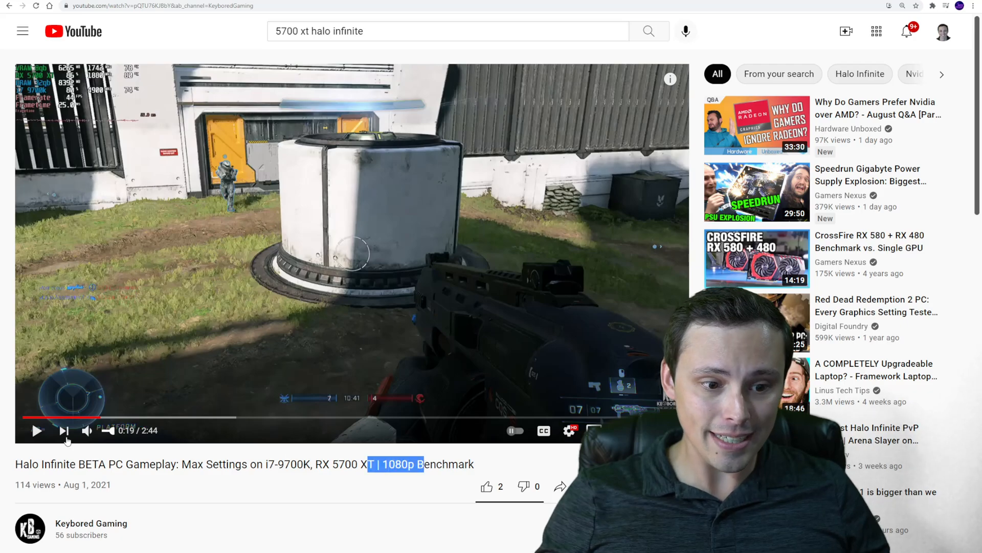
{"action": "left_click", "coordinate": [37, 431]}
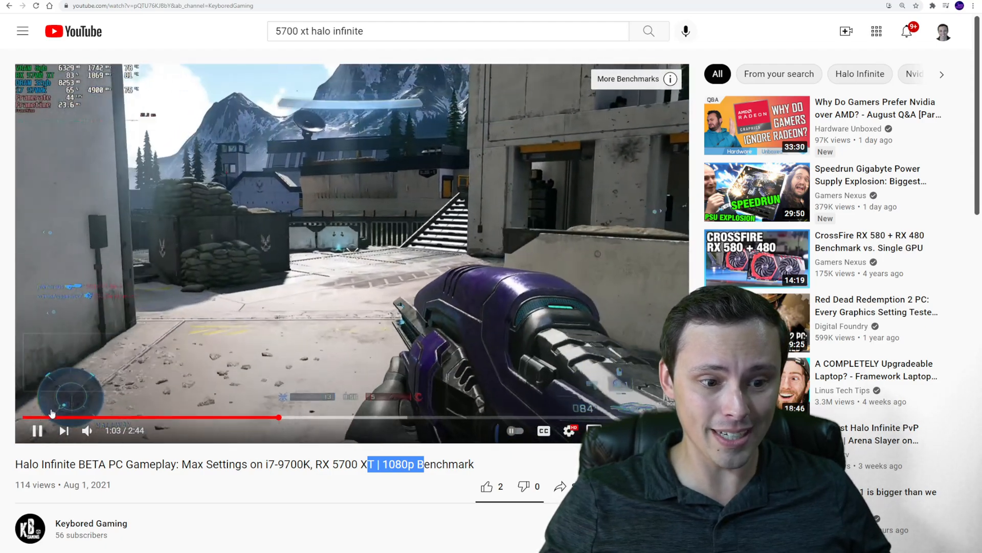
{"action": "left_click", "coordinate": [37, 431]}
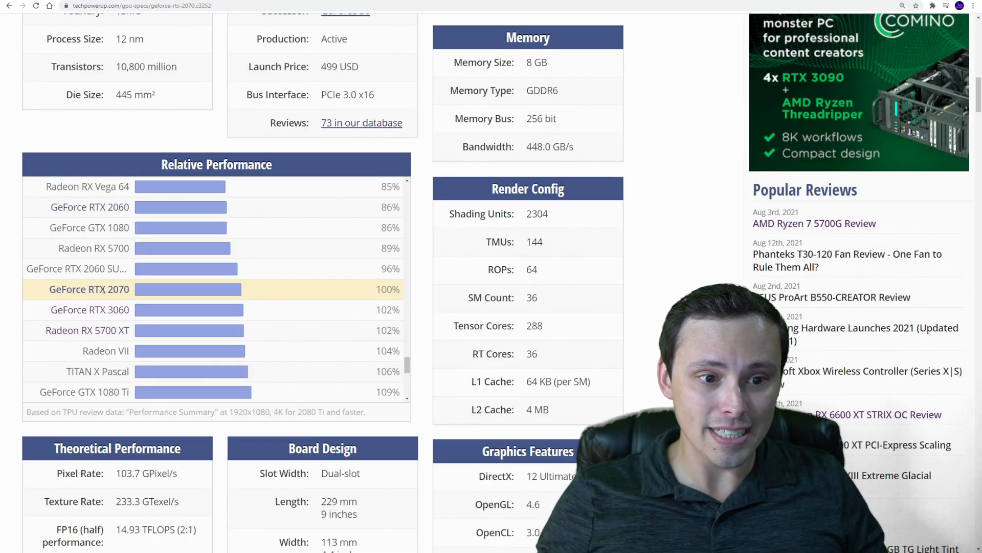
{"action": "mouse_move", "coordinate": [139, 295]}
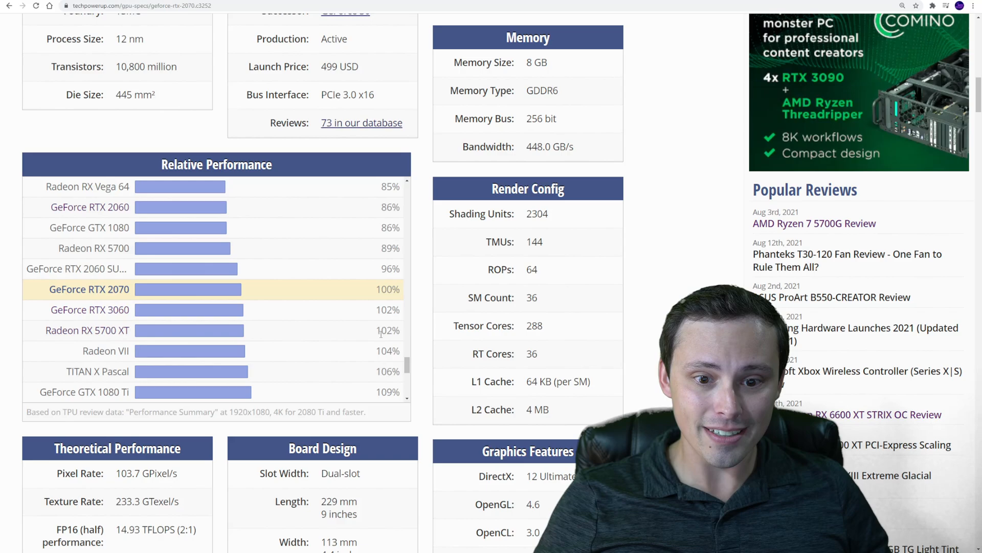
{"action": "mouse_move", "coordinate": [87, 331]}
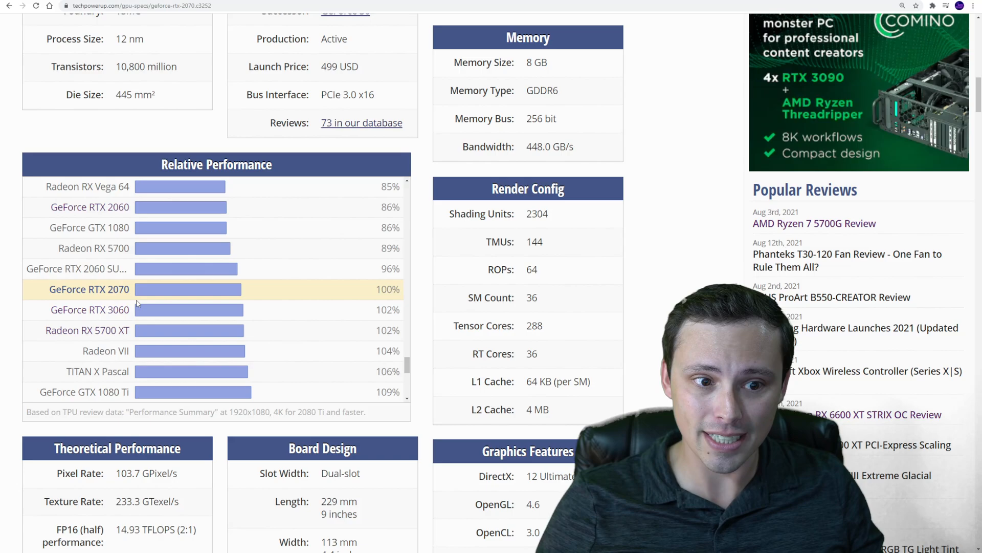
Scroll up the RTX 2070 relative performance list and highlight the 71% entry
{"action": "scroll", "scroll_direction": "up", "scroll_amount": 3}
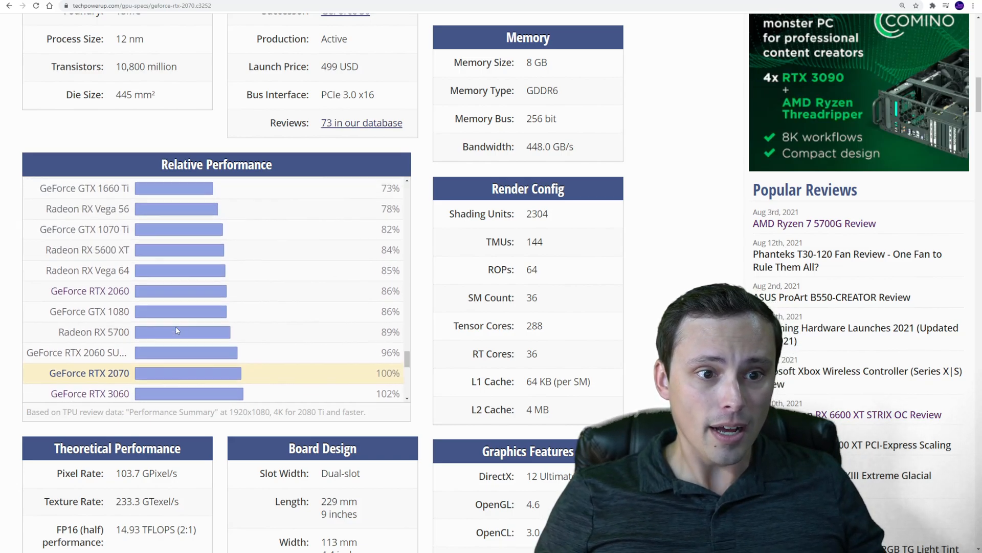
{"action": "scroll", "scroll_direction": "up", "scroll_amount": 3}
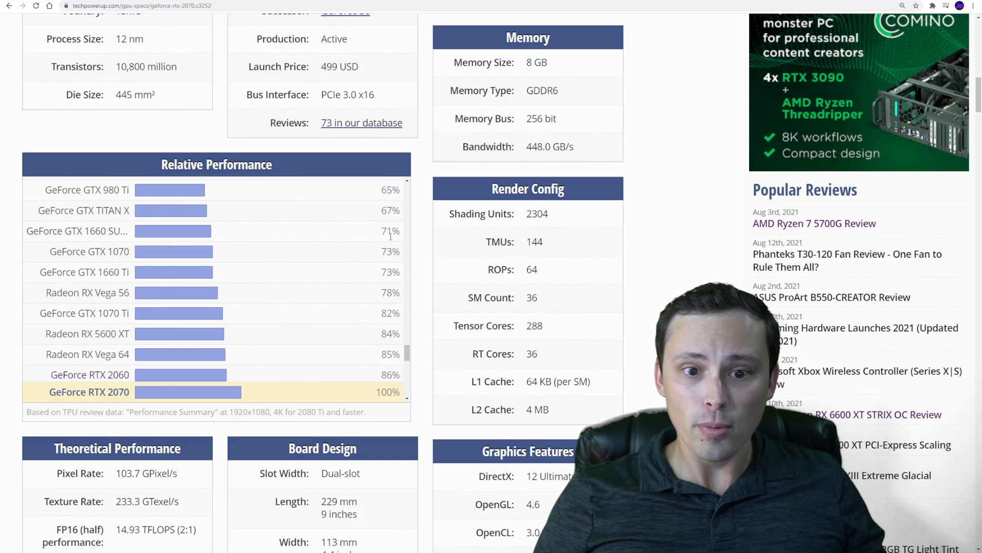
{"action": "double_click", "coordinate": [390, 231]}
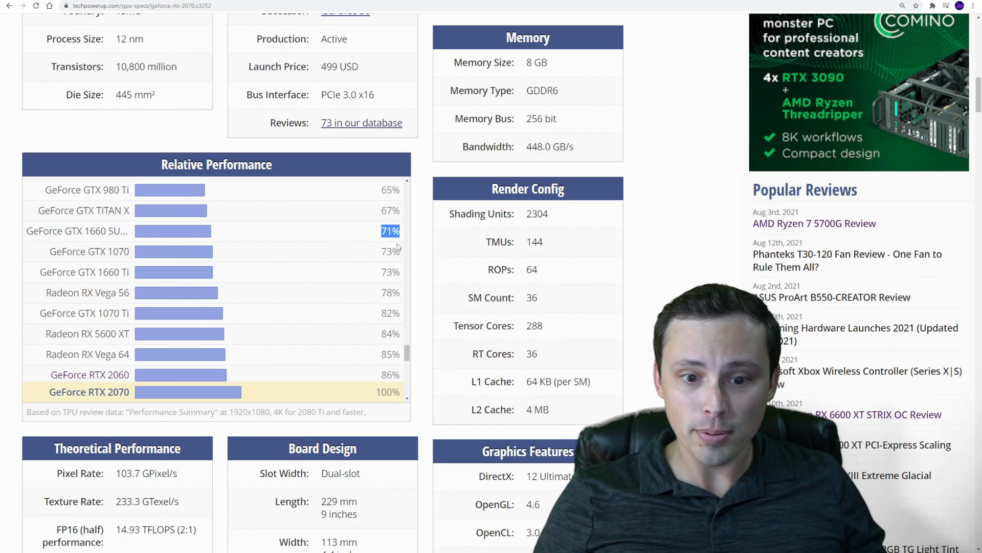
{"action": "mouse_move", "coordinate": [351, 383]}
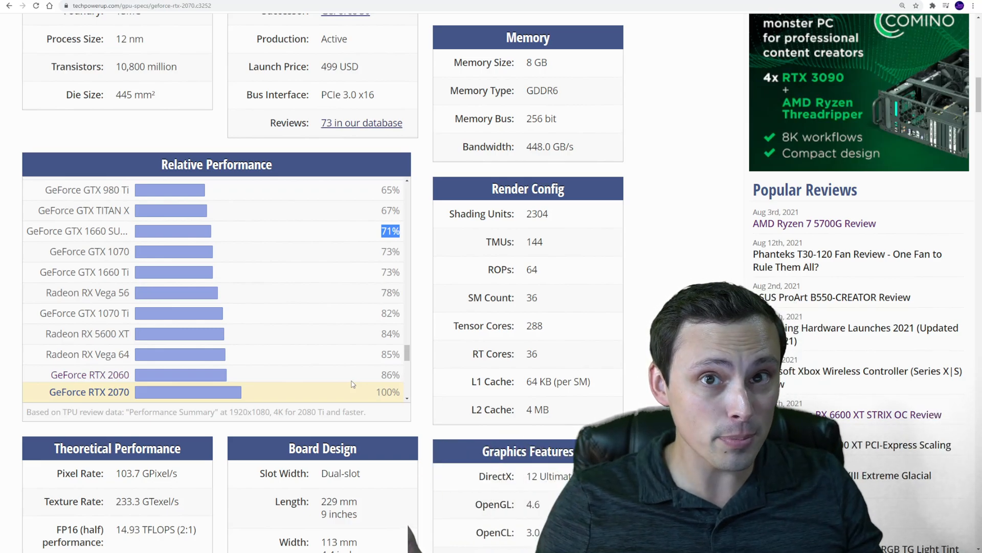
Scroll down the list and highlight the Radeon RX 6800 XT's 189% score
{"action": "scroll", "scroll_direction": "down", "scroll_amount": 3}
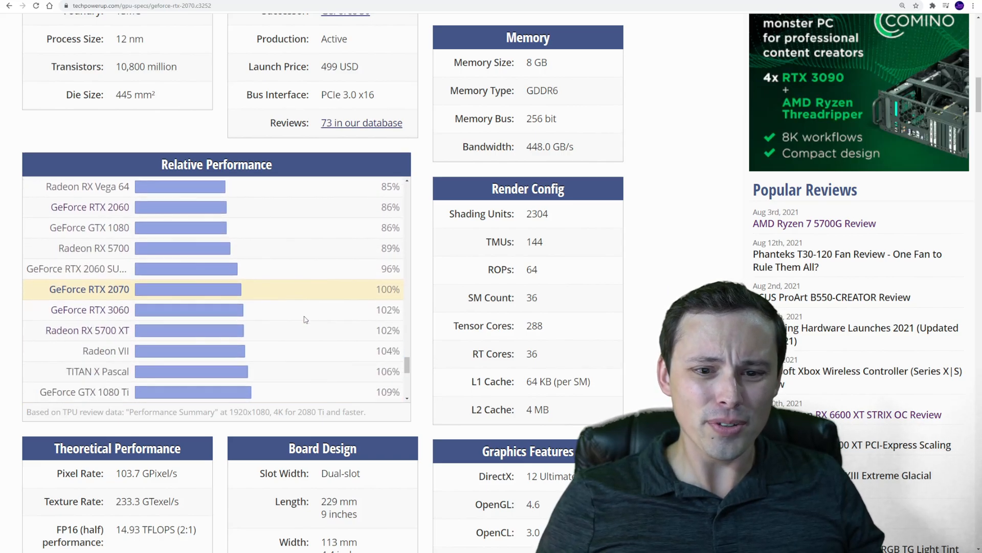
{"action": "scroll", "scroll_direction": "down", "scroll_amount": 3}
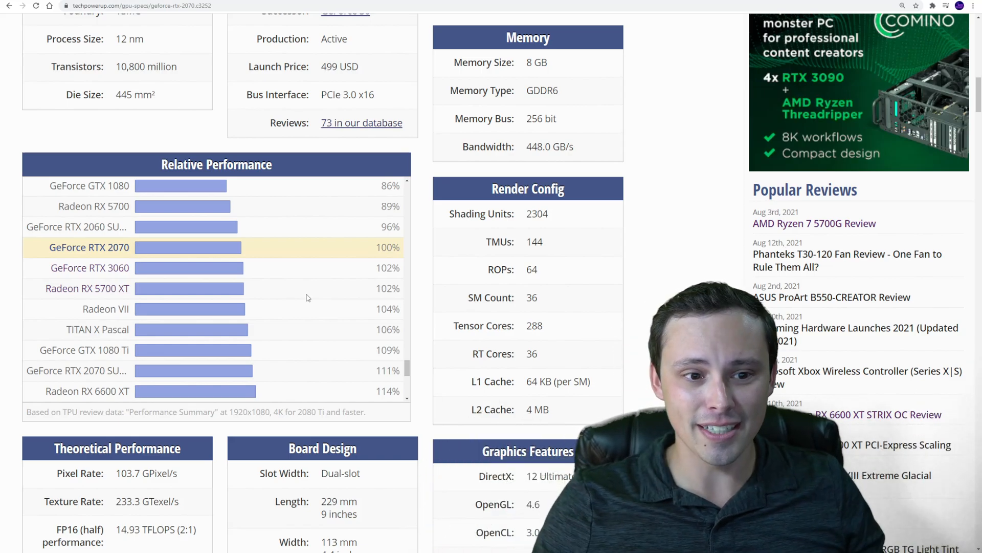
{"action": "scroll", "scroll_direction": "up", "scroll_amount": 3}
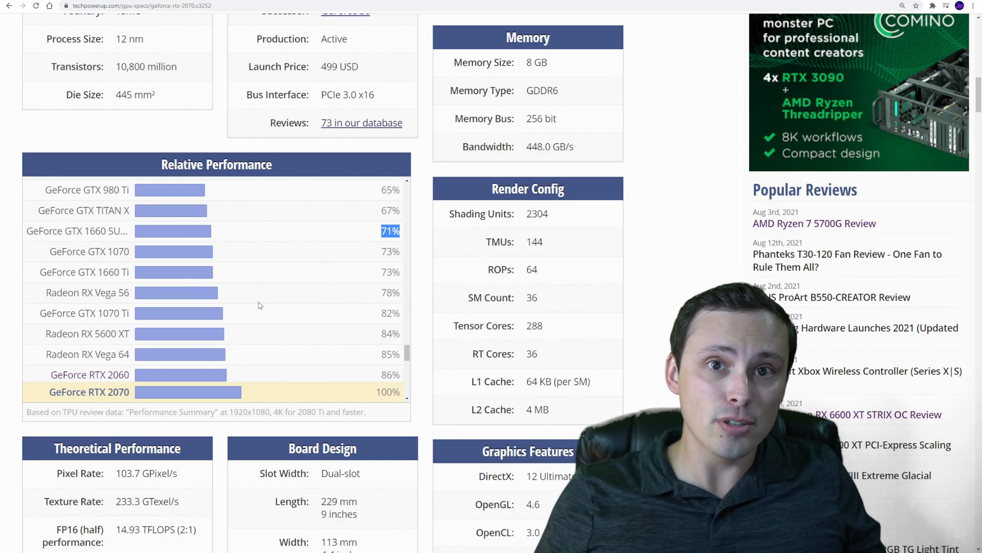
{"action": "scroll", "scroll_direction": "down", "scroll_amount": 3}
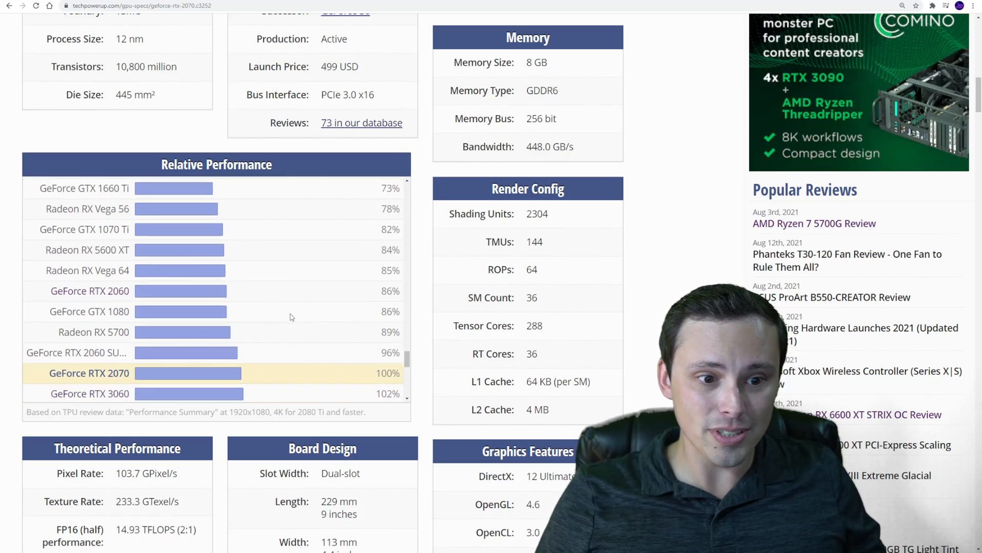
{"action": "scroll", "scroll_direction": "down", "scroll_amount": 3}
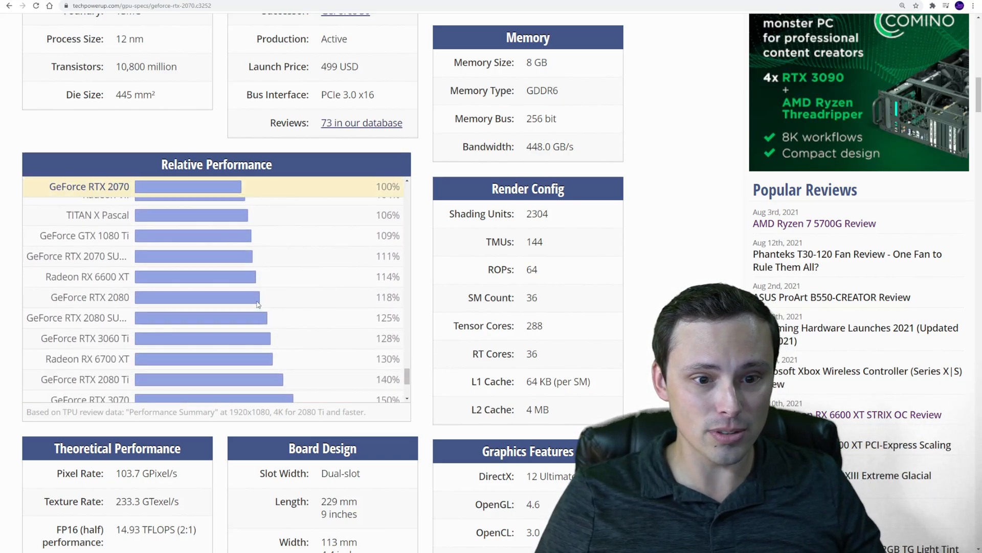
{"action": "scroll", "scroll_direction": "down", "scroll_amount": 3}
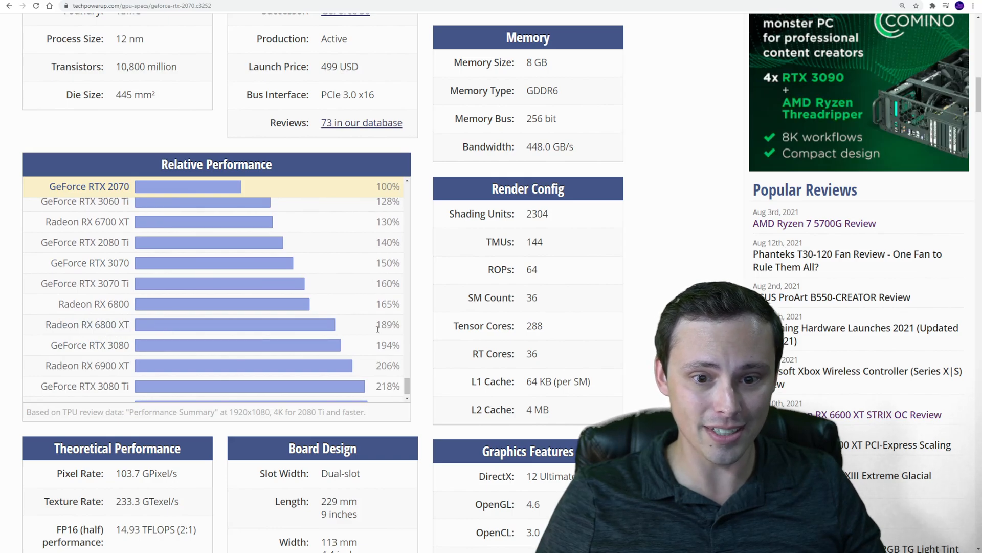
{"action": "double_click", "coordinate": [387, 325]}
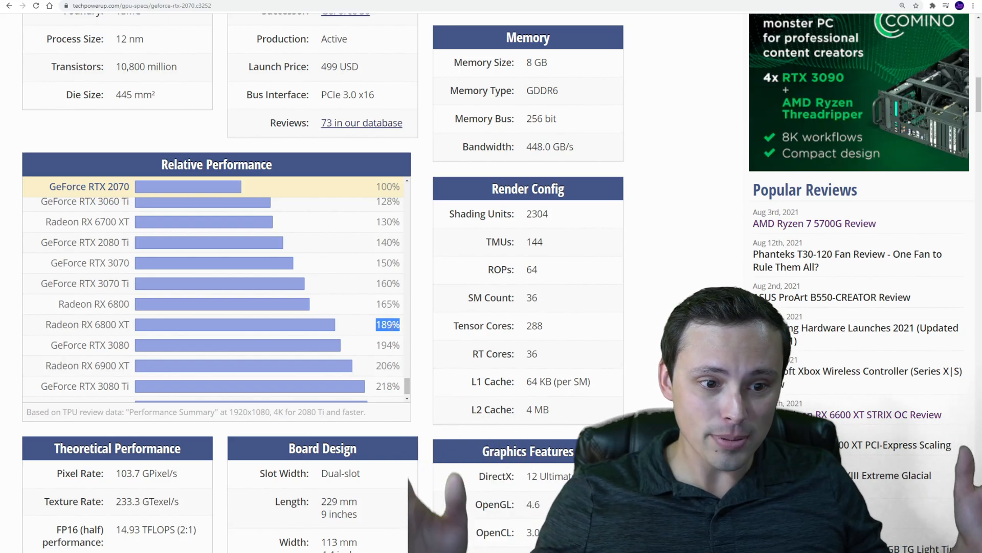
{"action": "mouse_move", "coordinate": [423, 325]}
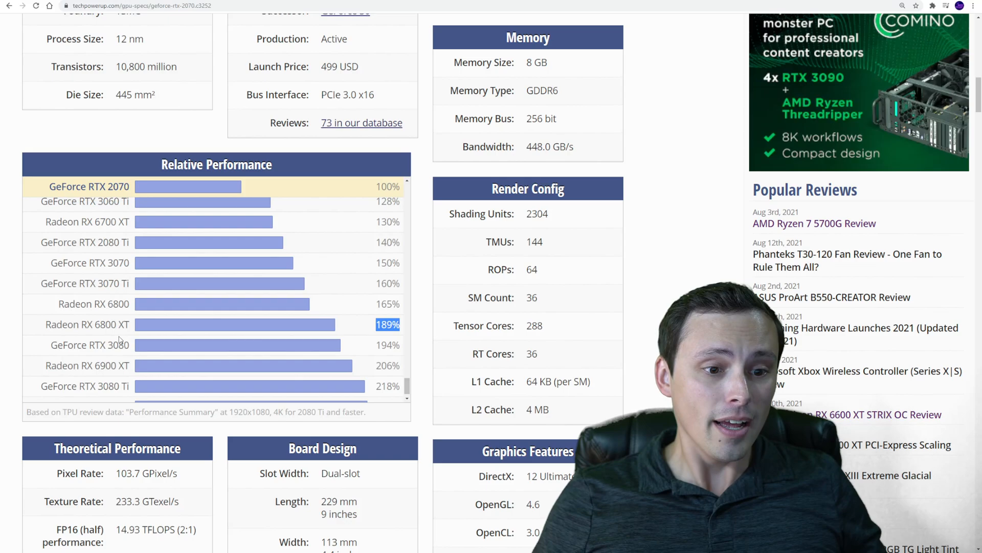
{"action": "mouse_move", "coordinate": [90, 344]}
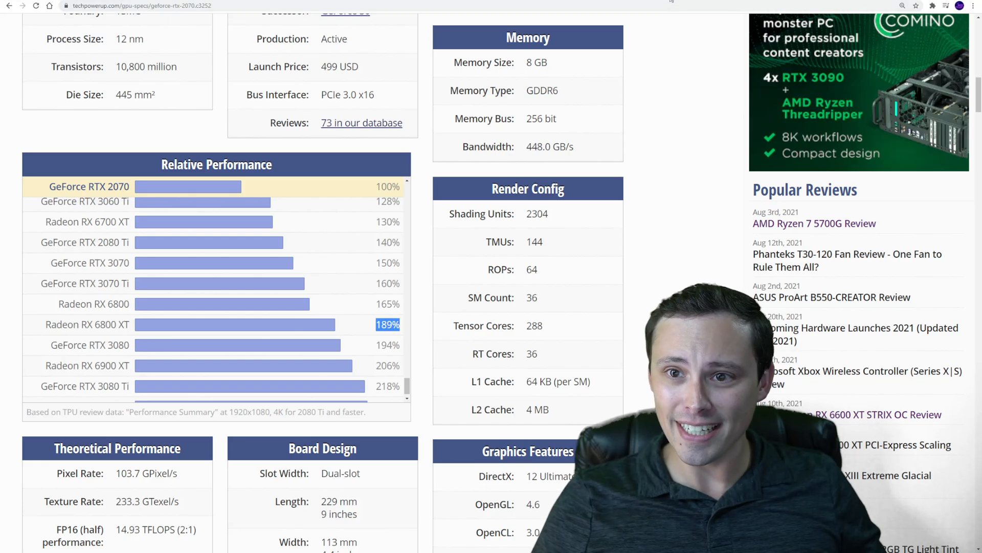
Resume the PCWorld four-GPU Halo Infinite video at its RTX 3080 multiplayer chapter
{"action": "left_click", "coordinate": [150, 5]}
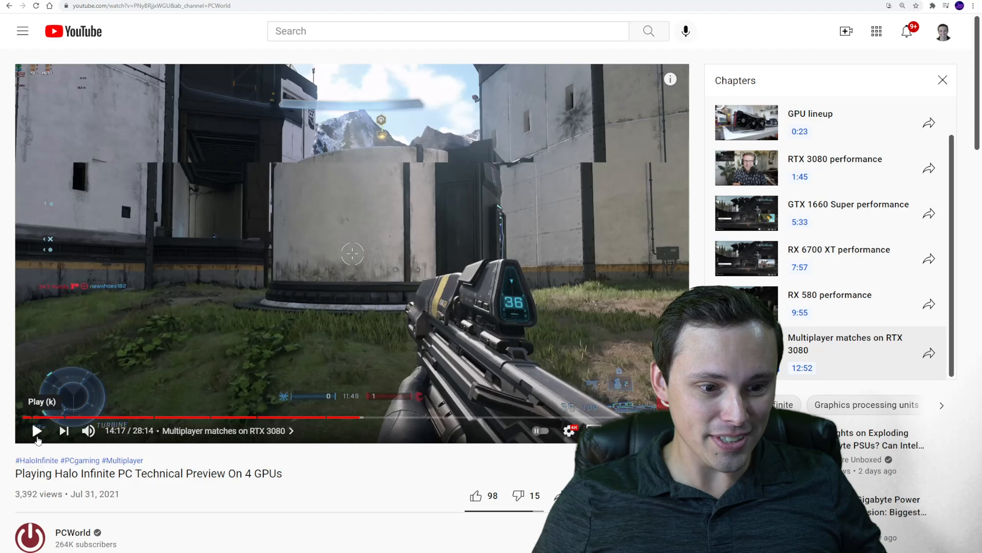
{"action": "left_click", "coordinate": [37, 431]}
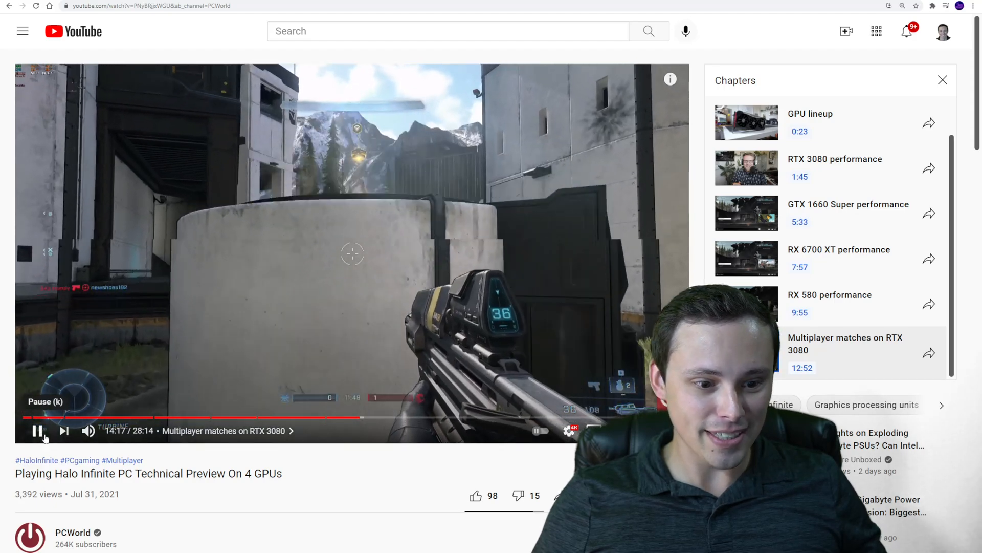